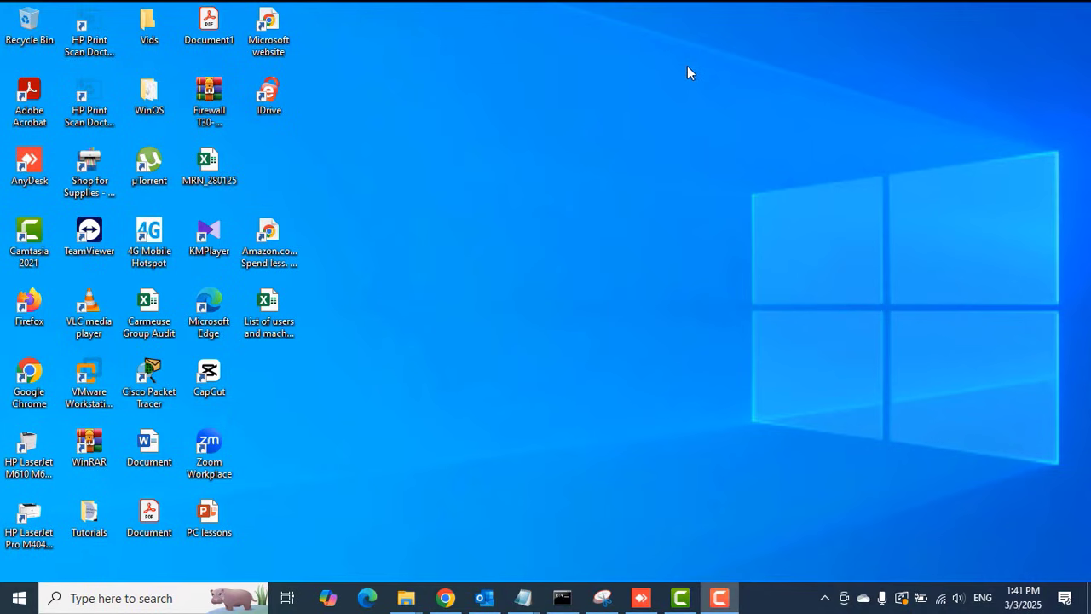
mouse_move(424, 219)
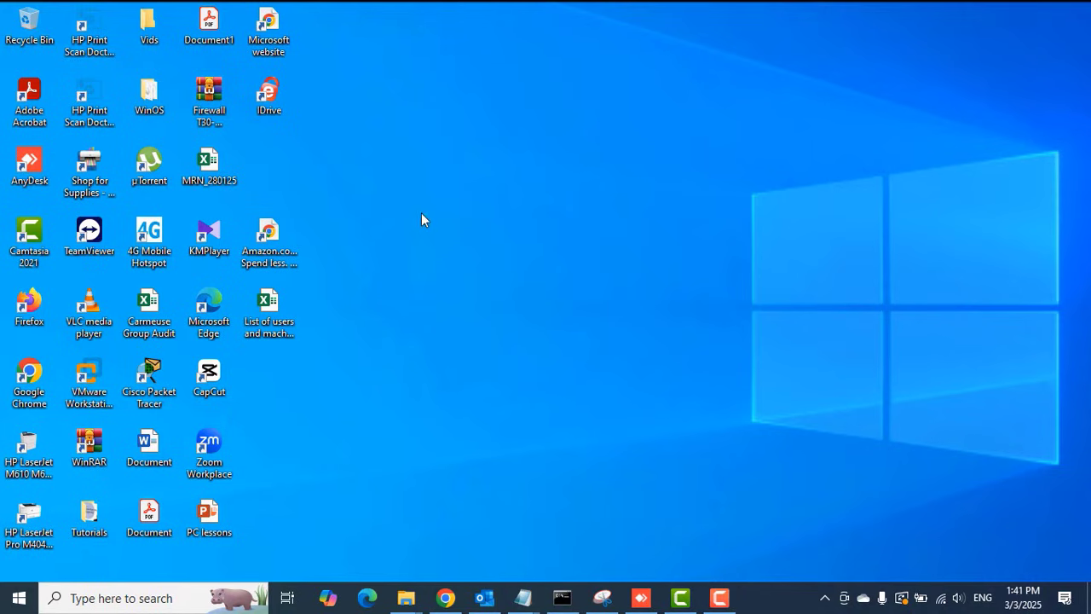
Step: Open the Windows Search panel from the taskbar's 'Type here to search' box
right_click(425, 219)
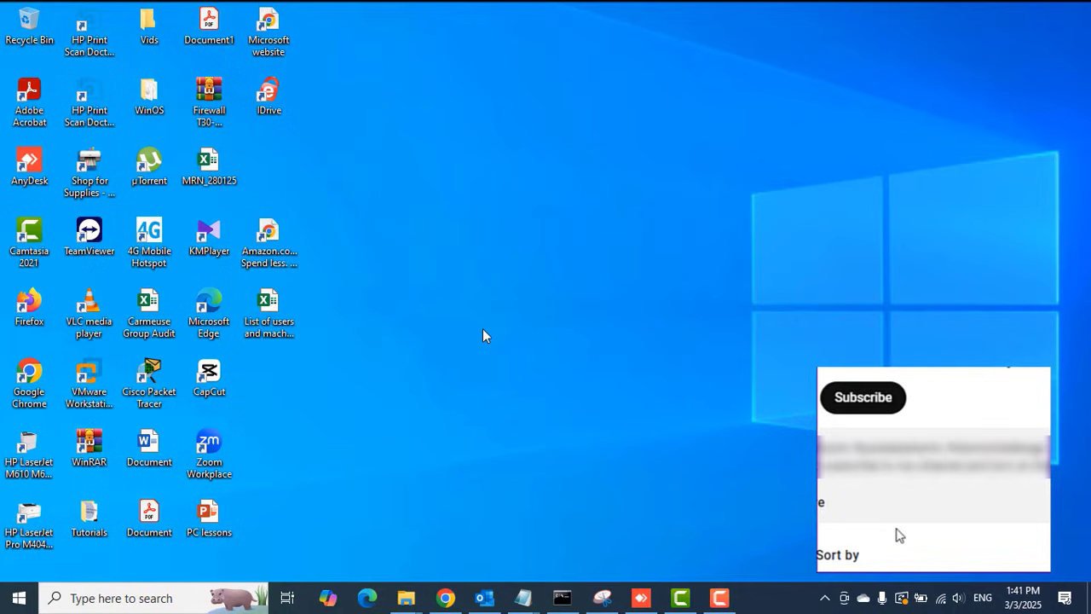
left_click(863, 398)
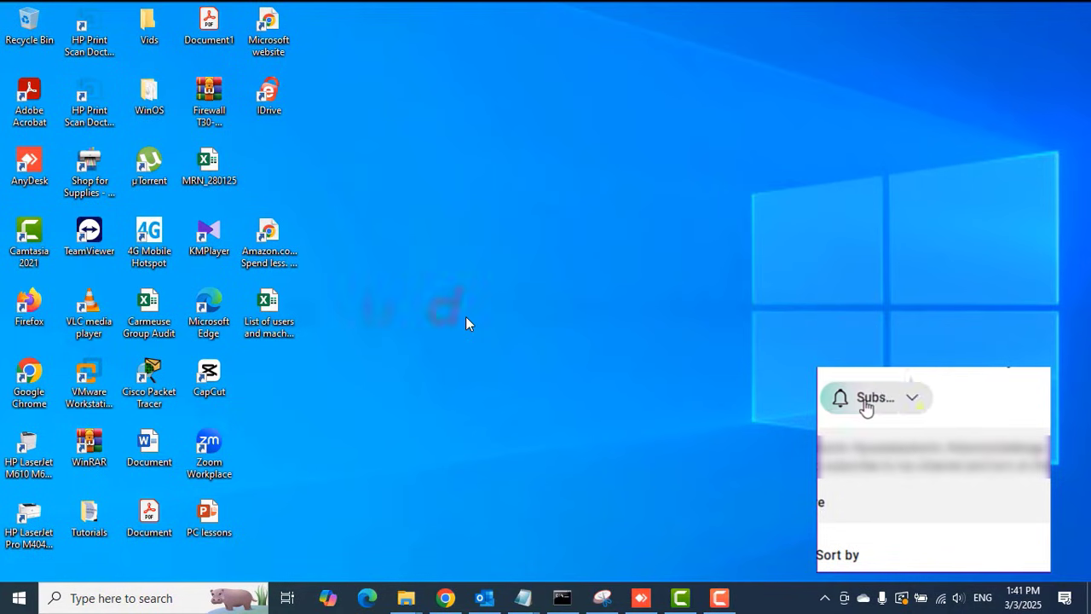
left_click(875, 398)
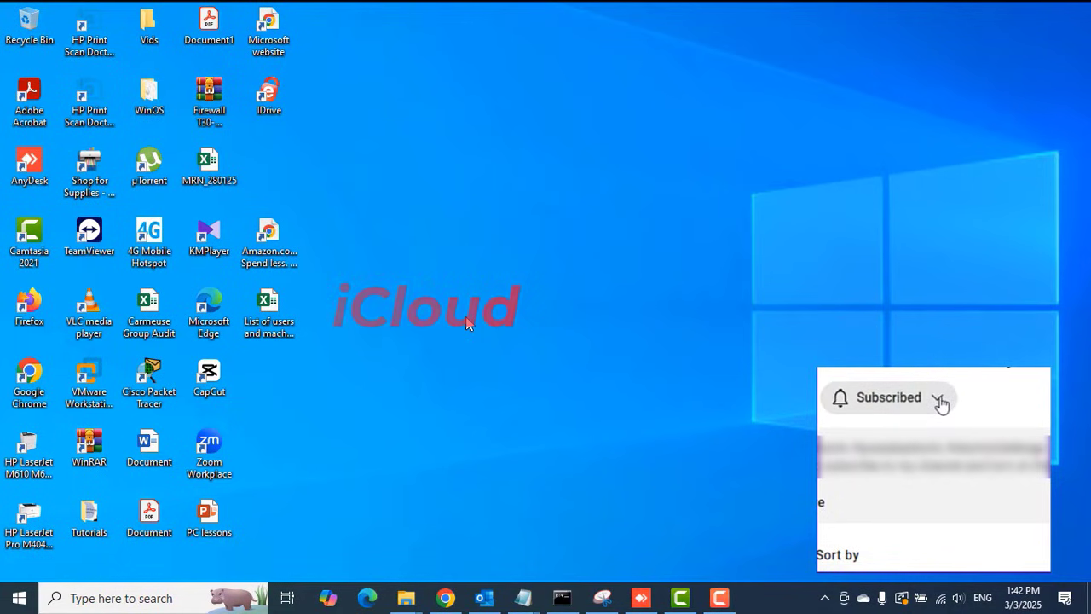
left_click(936, 397)
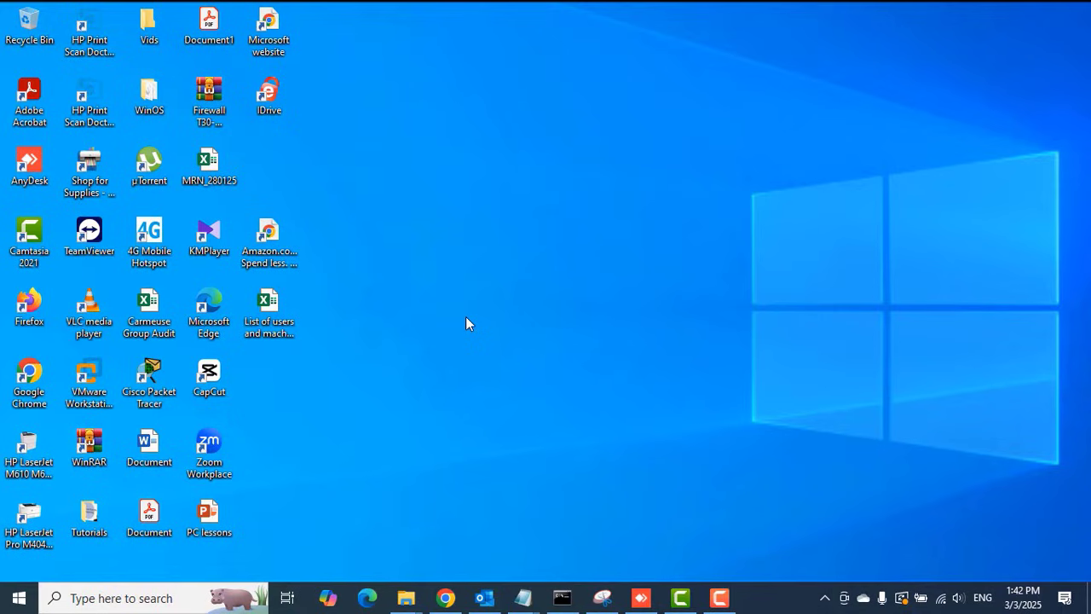
mouse_move(383, 401)
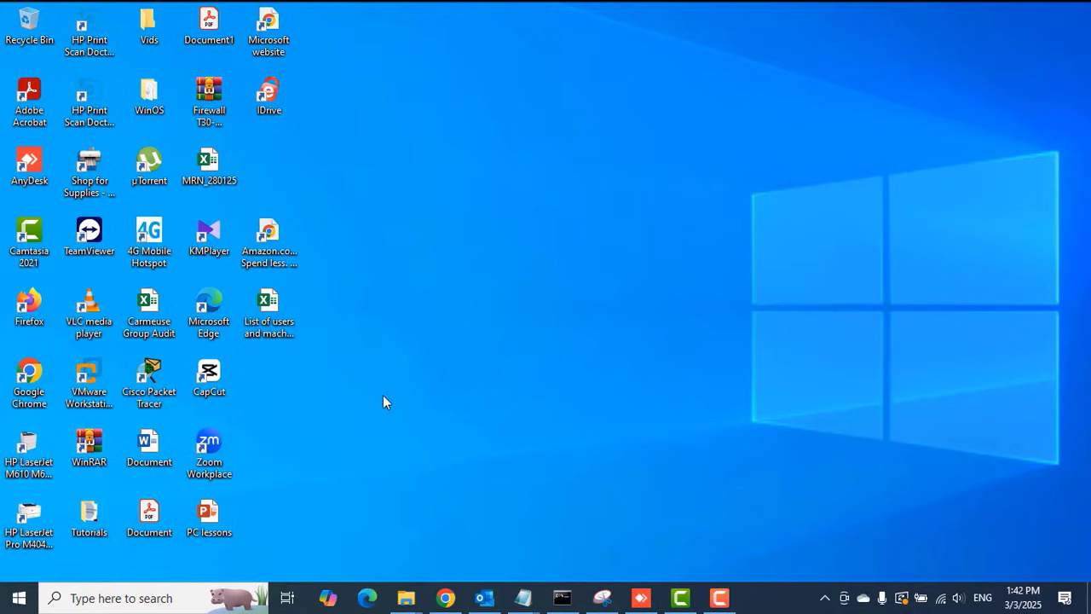
mouse_move(538, 227)
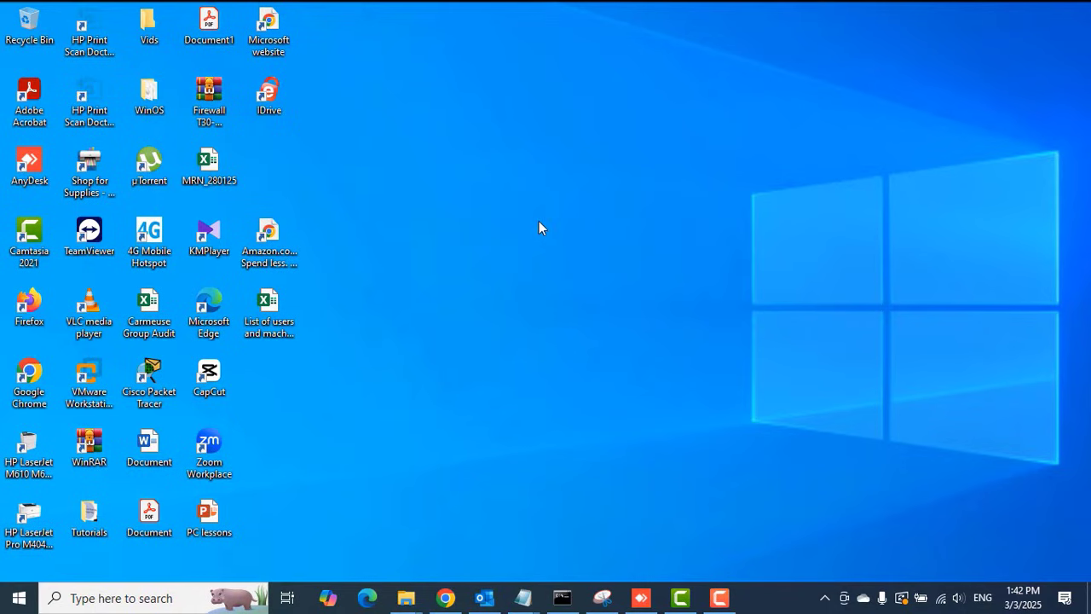
mouse_move(505, 258)
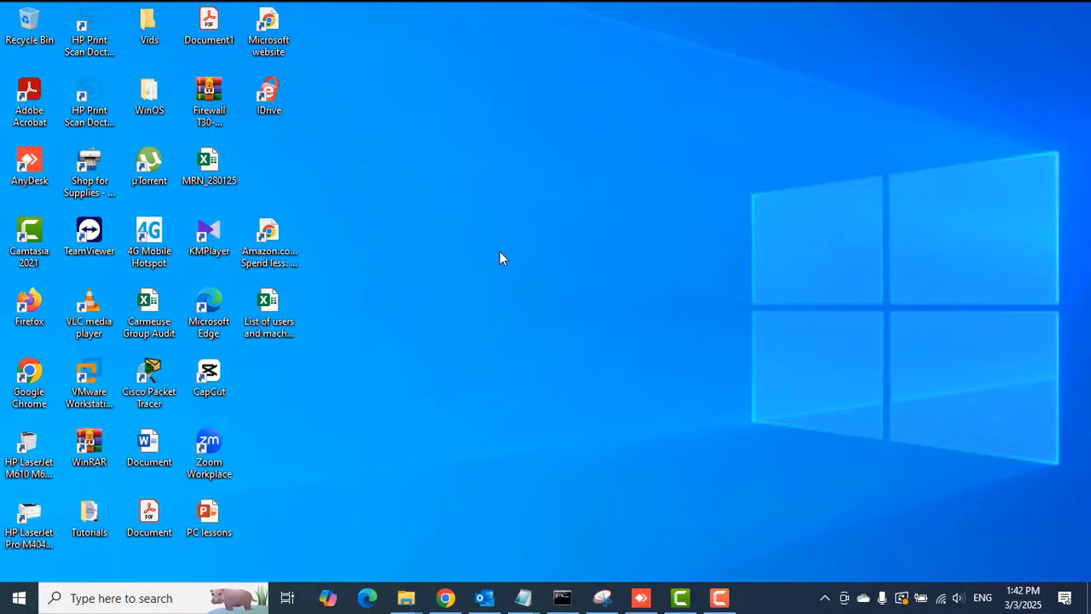
mouse_move(521, 254)
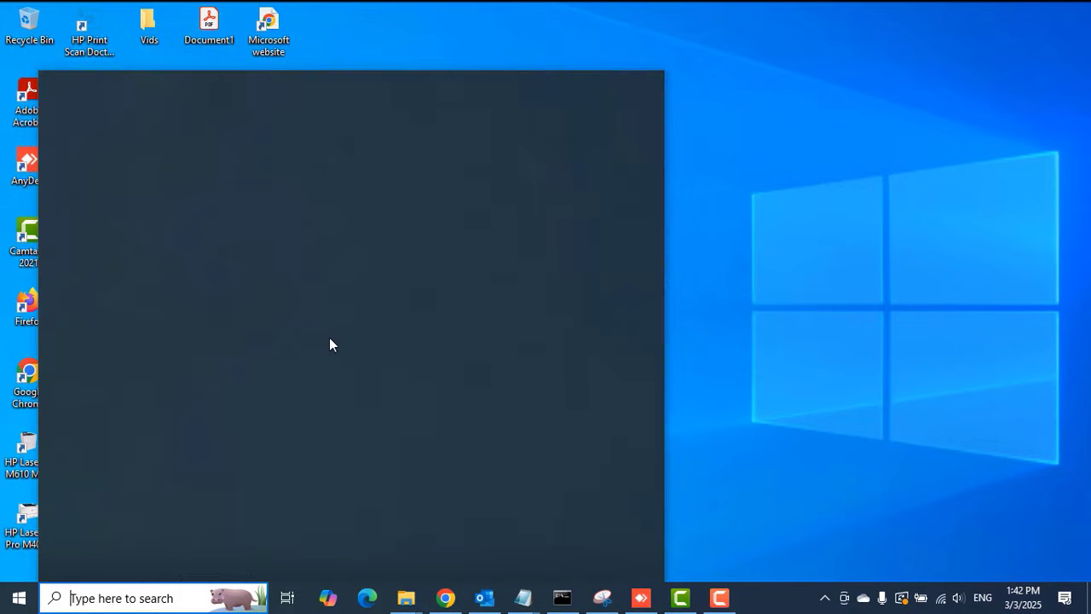
mouse_move(938, 135)
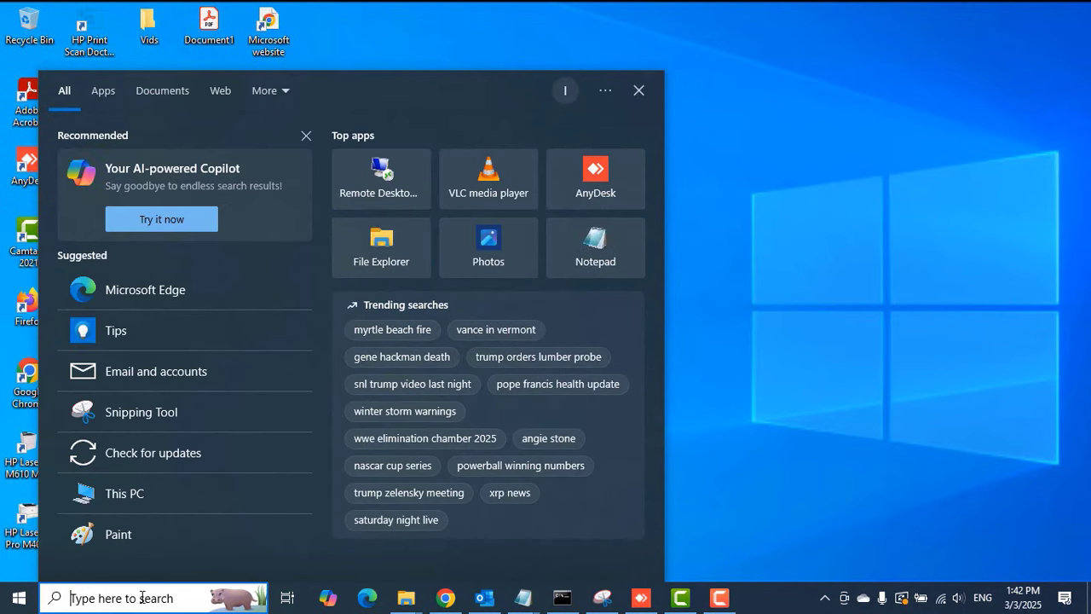
Step: Search Windows for 'store' and launch the Microsoft Store best match
type("store")
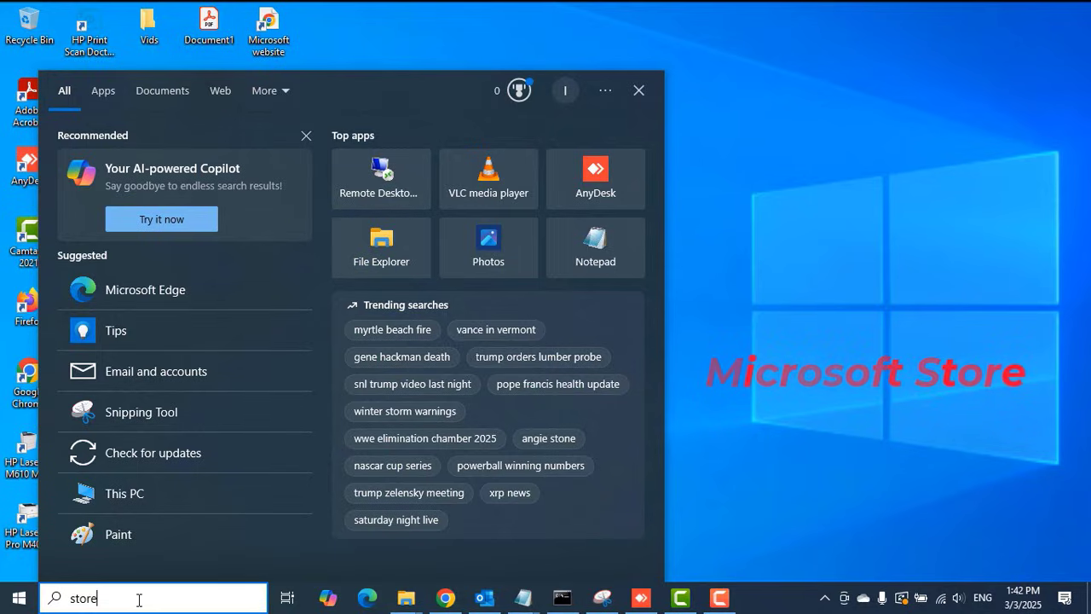
type("store")
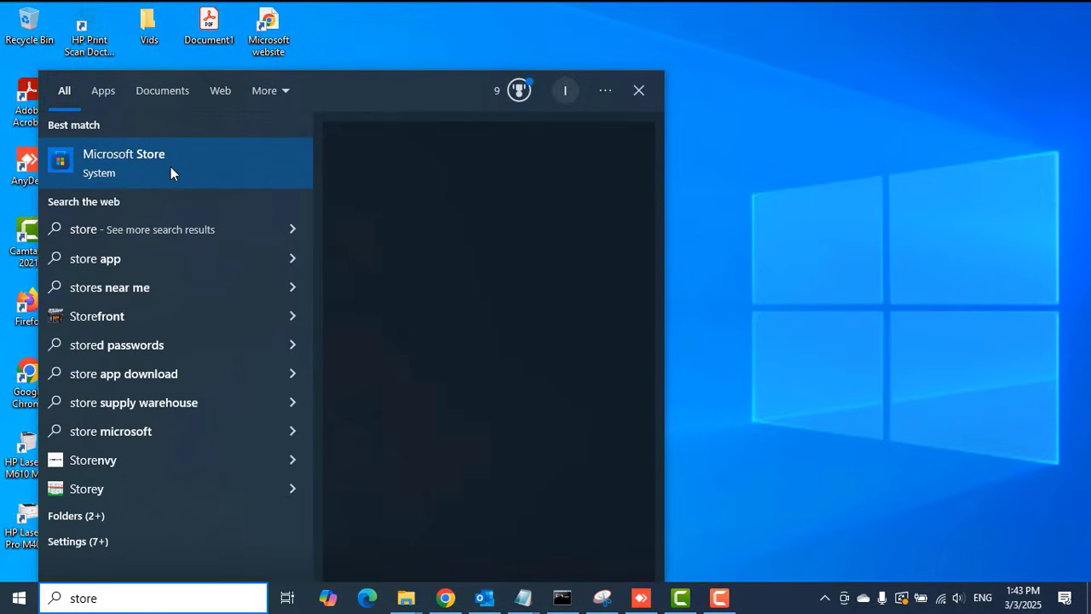
left_click(123, 162)
type("apple device")
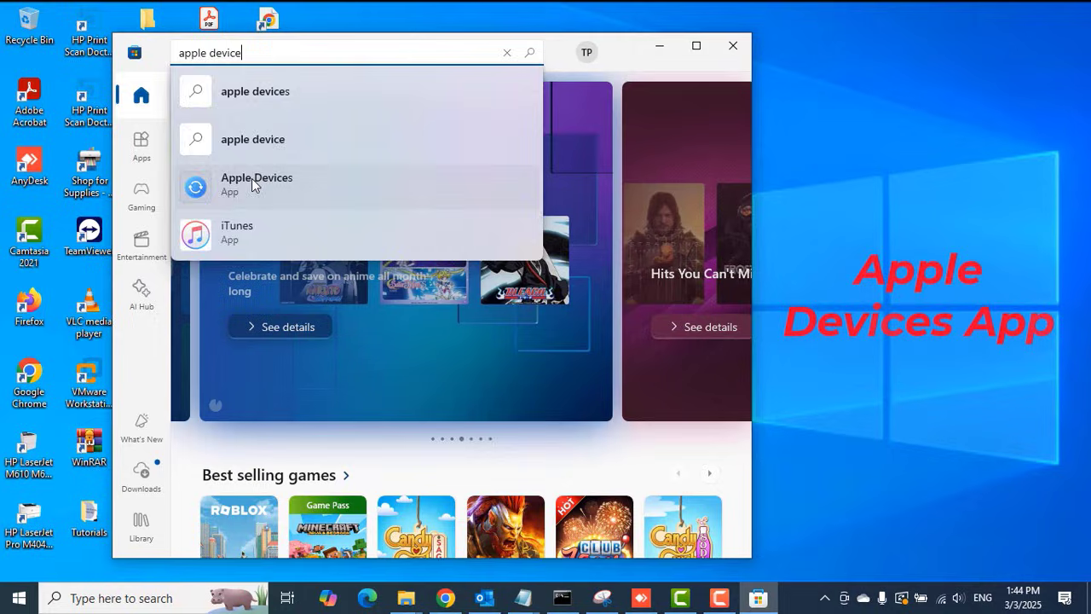
Step: Open the Apple Devices listing in Microsoft Store and launch the app
left_click(256, 183)
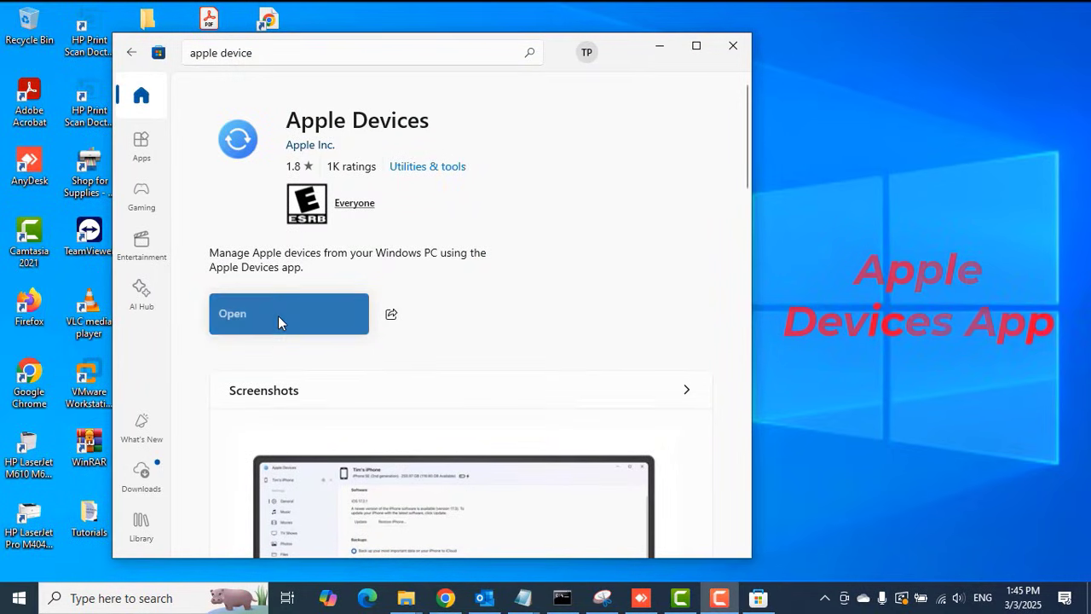
left_click(288, 313)
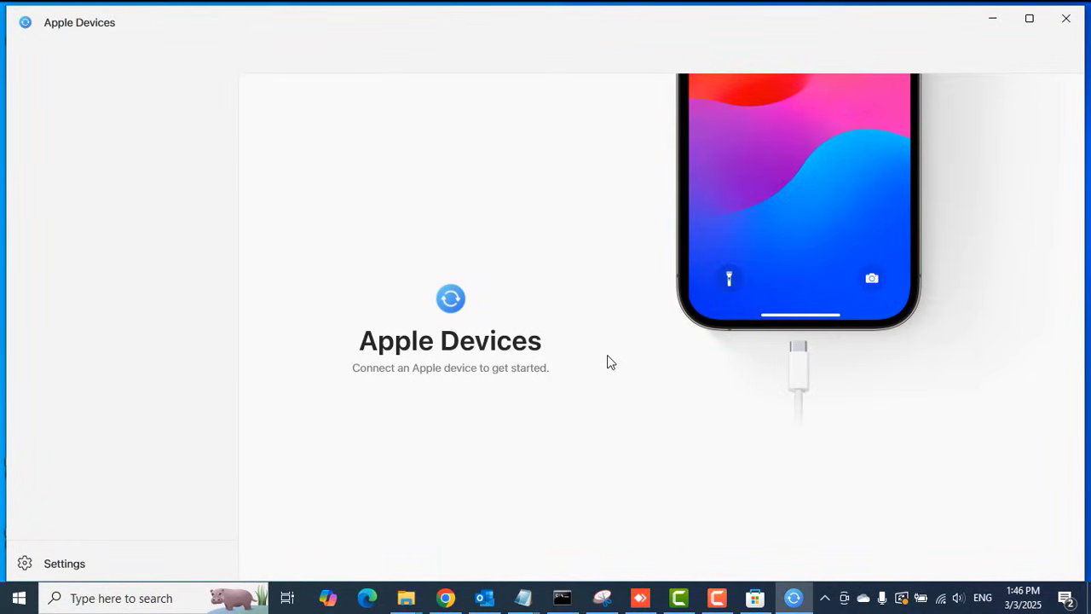
mouse_move(609, 360)
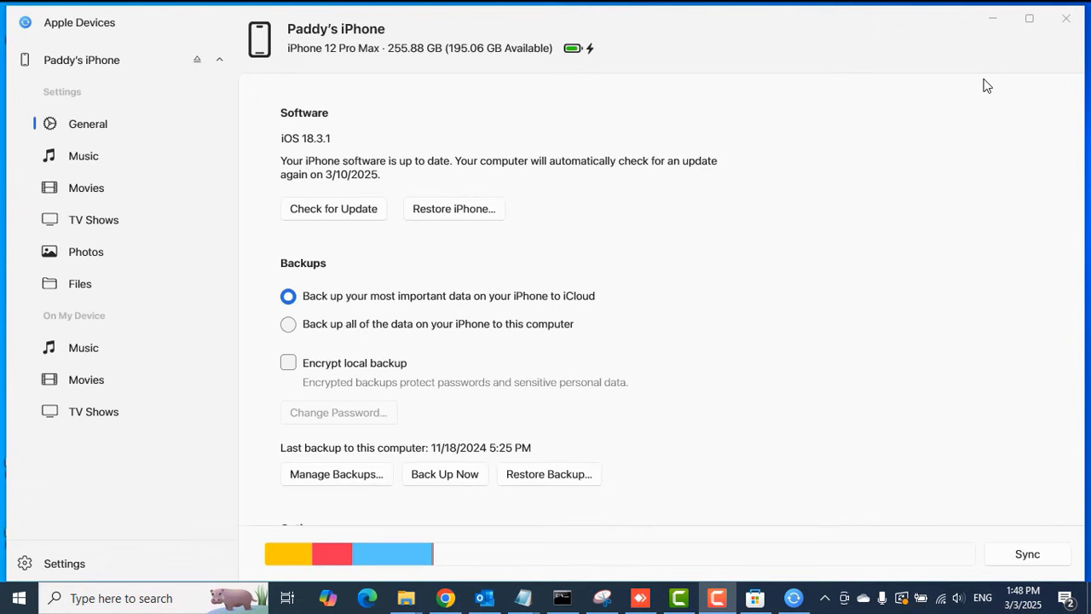
mouse_move(222, 244)
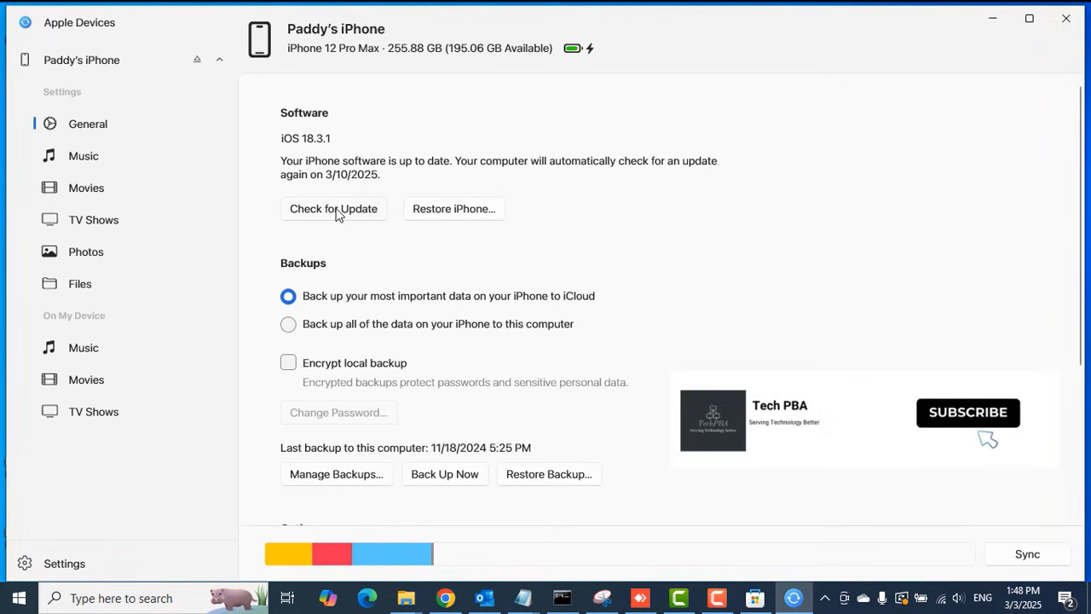
Step: Check for iPhone updates and dismiss the notice that 18.3.1 is current
left_click(333, 209)
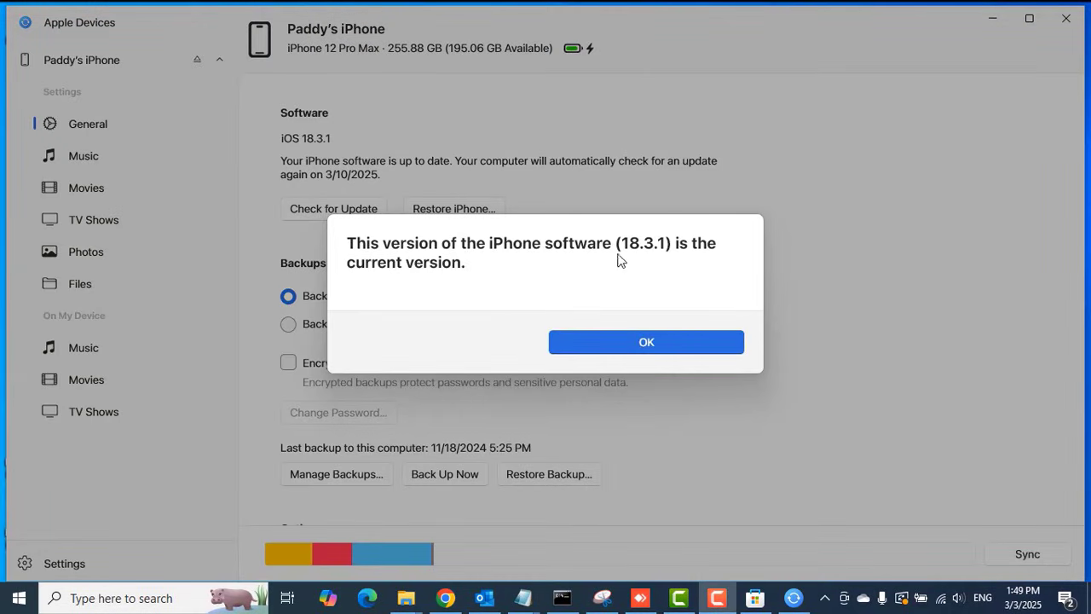
left_click(646, 342)
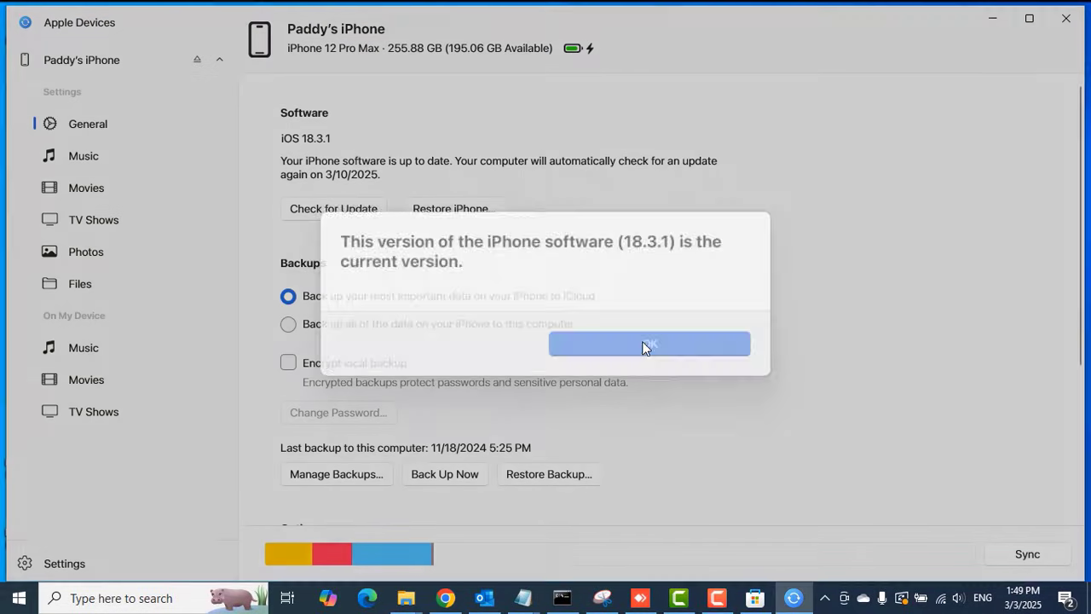
left_click(649, 343)
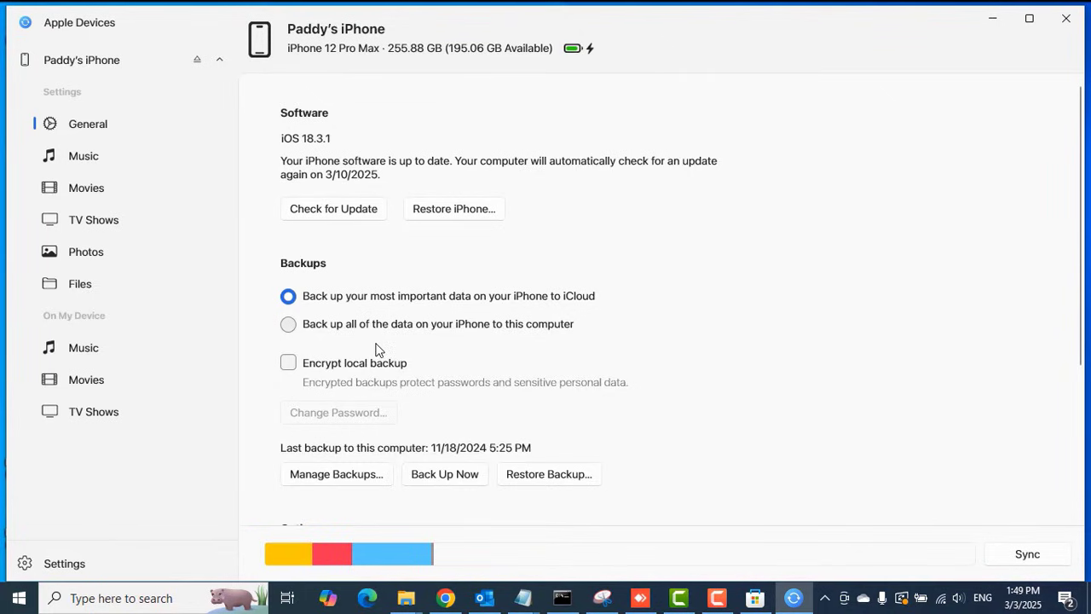
mouse_move(609, 330)
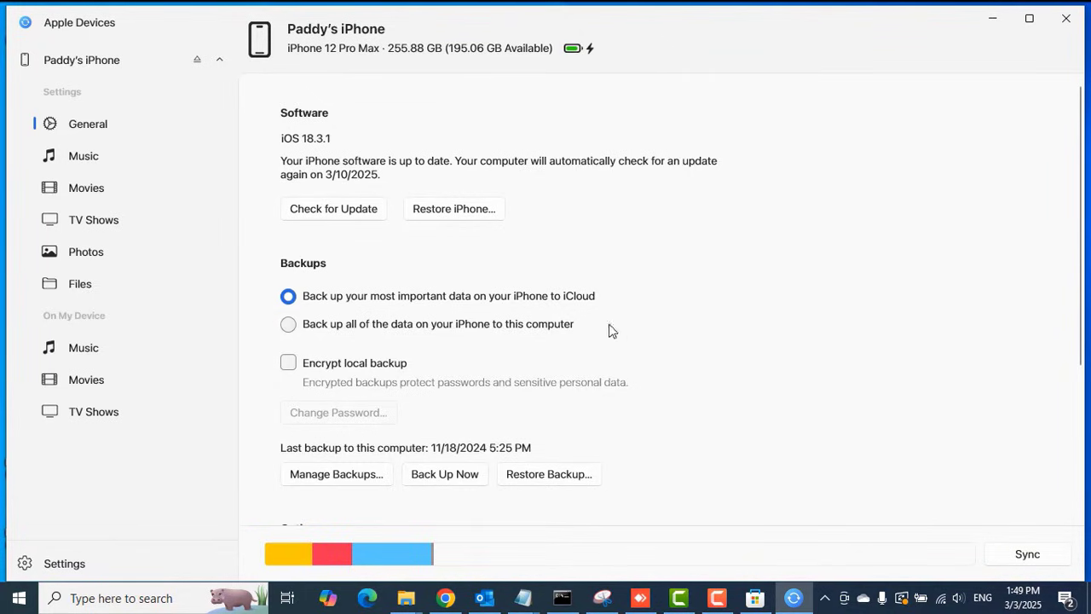
mouse_move(347, 366)
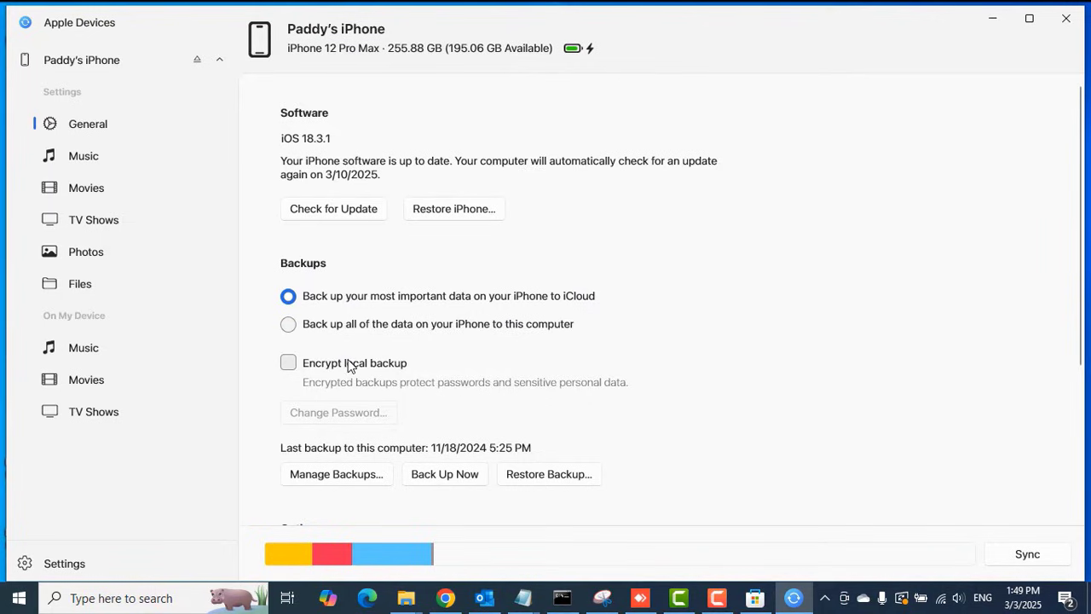
mouse_move(371, 356)
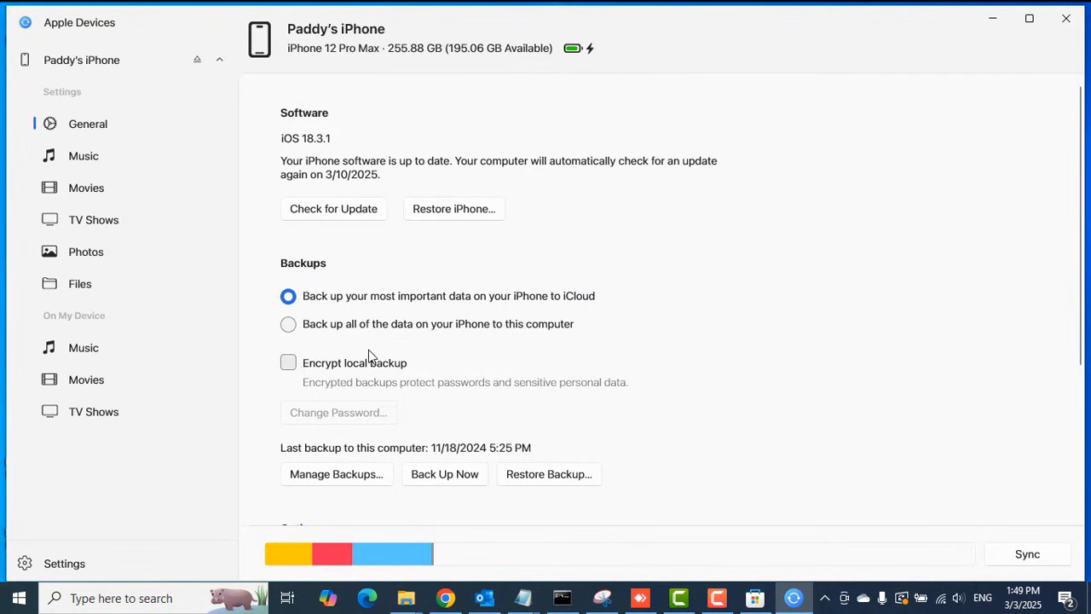
mouse_move(322, 352)
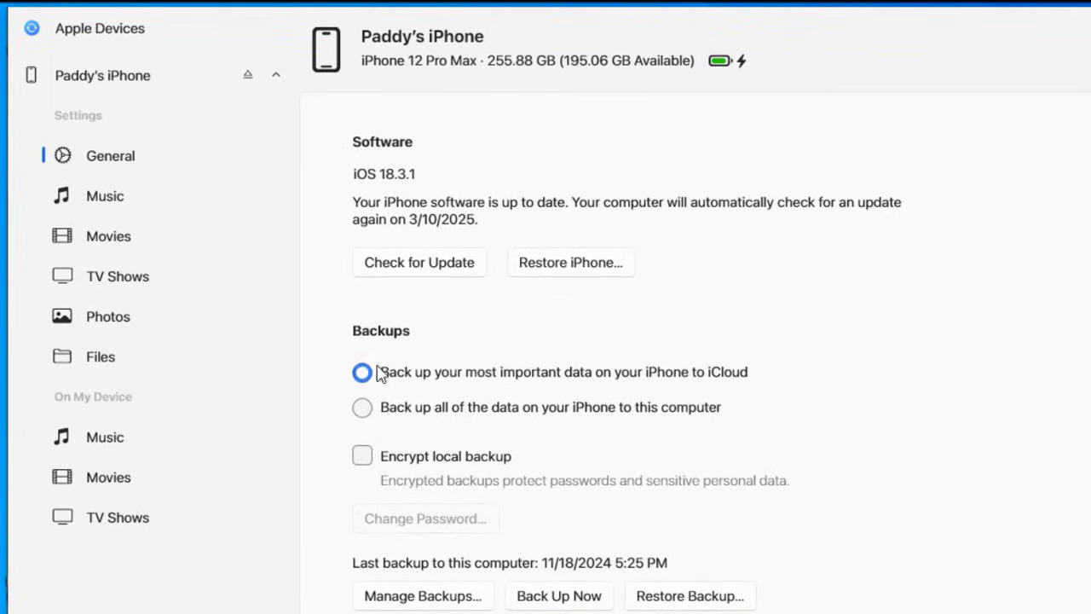
Step: Select the 'Back up all of the data on your iPhone to this computer' option
left_click(362, 372)
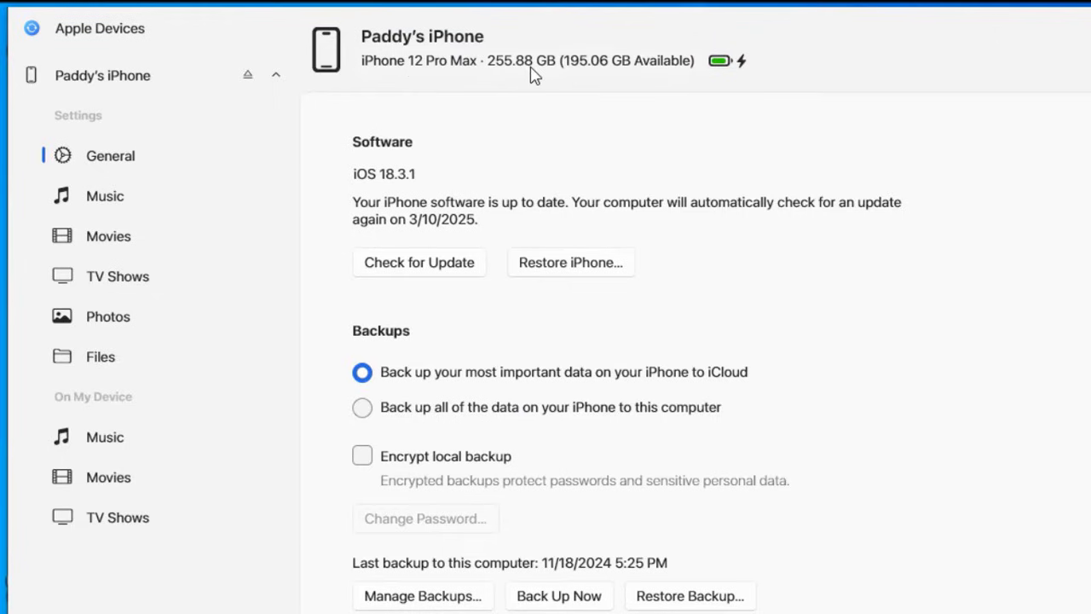
mouse_move(555, 78)
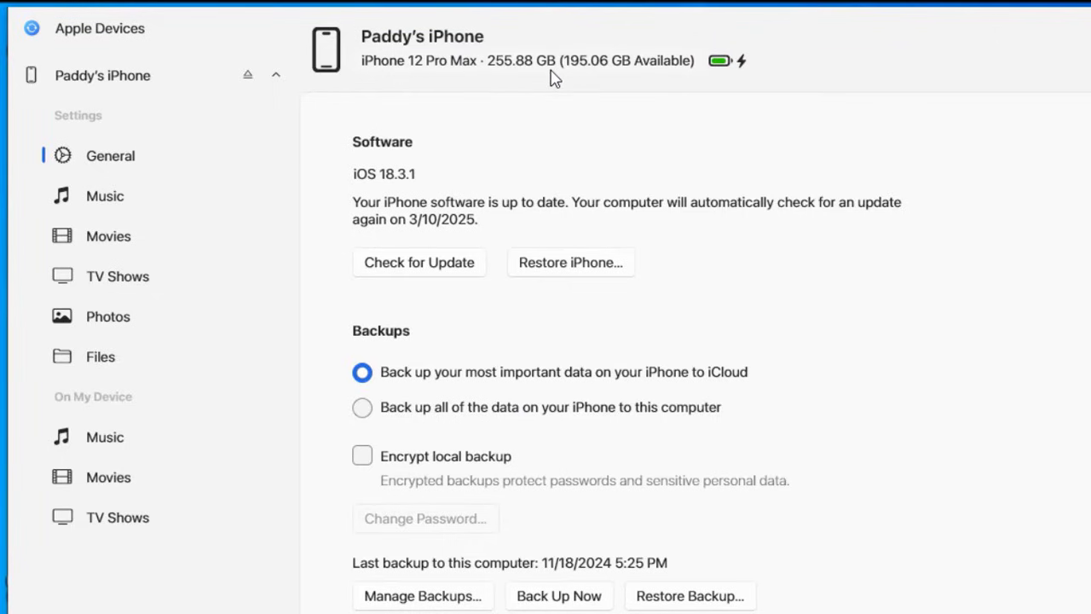
mouse_move(556, 81)
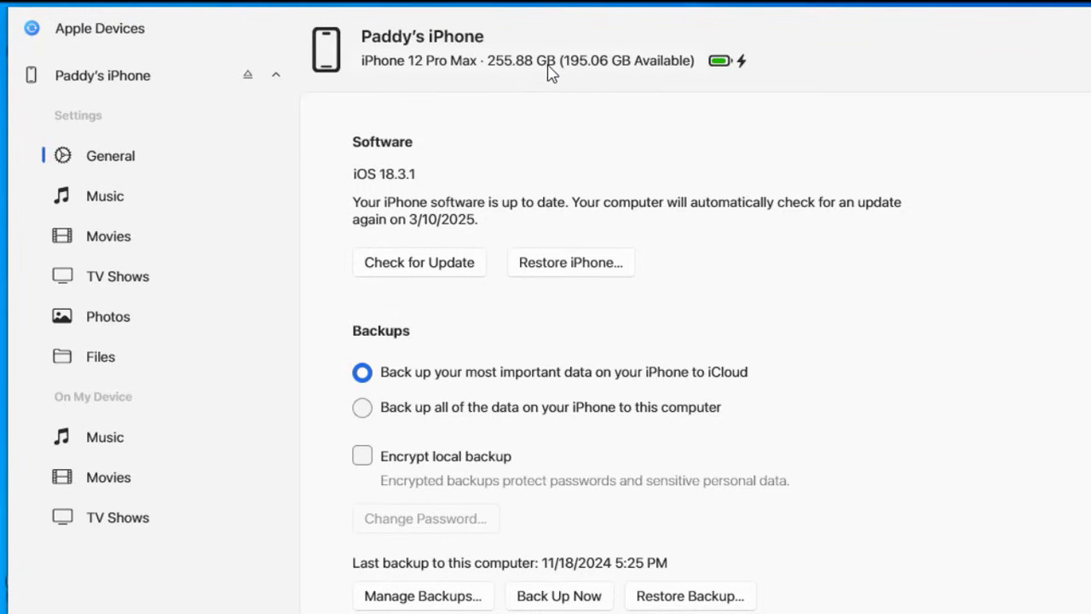
mouse_move(587, 75)
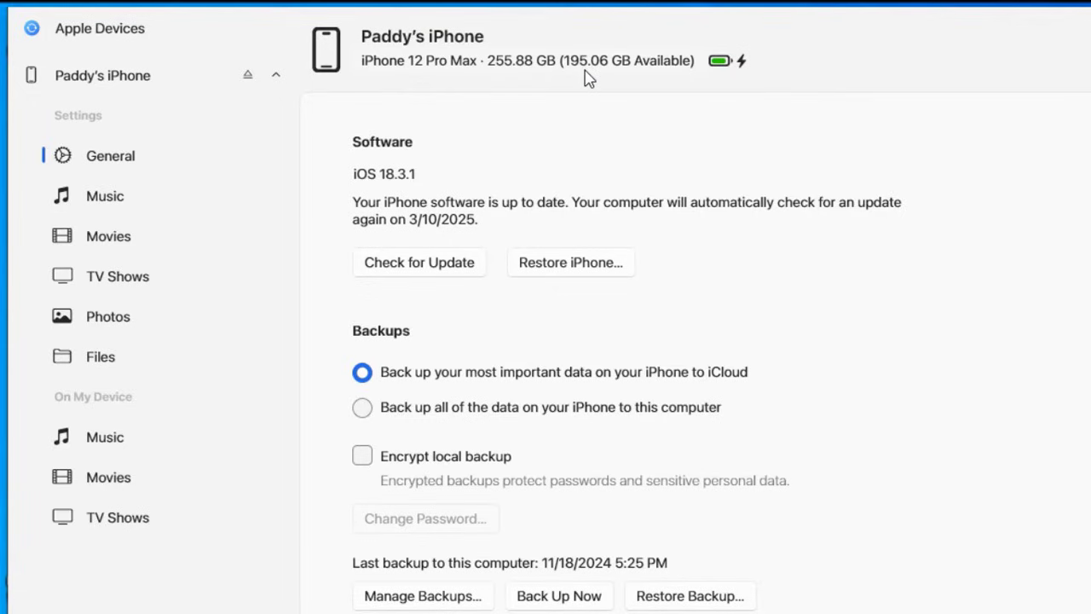
left_click(361, 371)
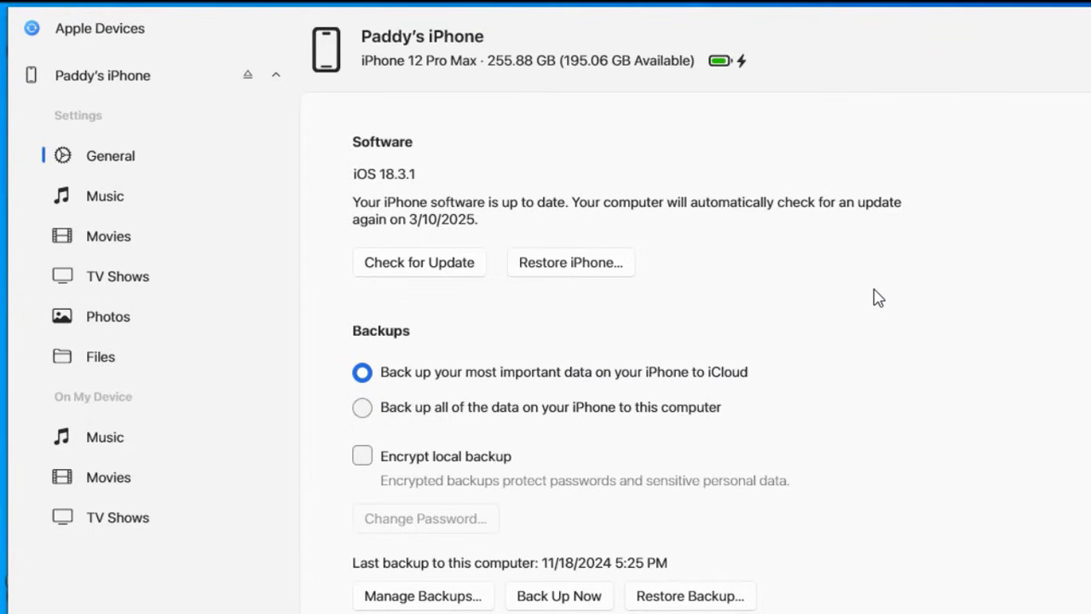
mouse_move(787, 380)
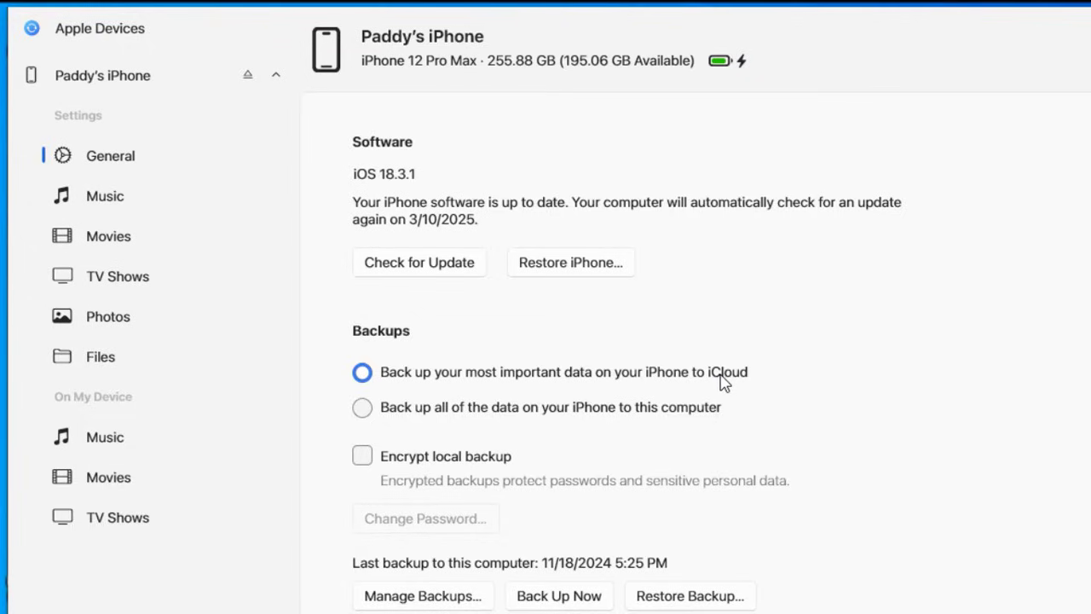
mouse_move(722, 385)
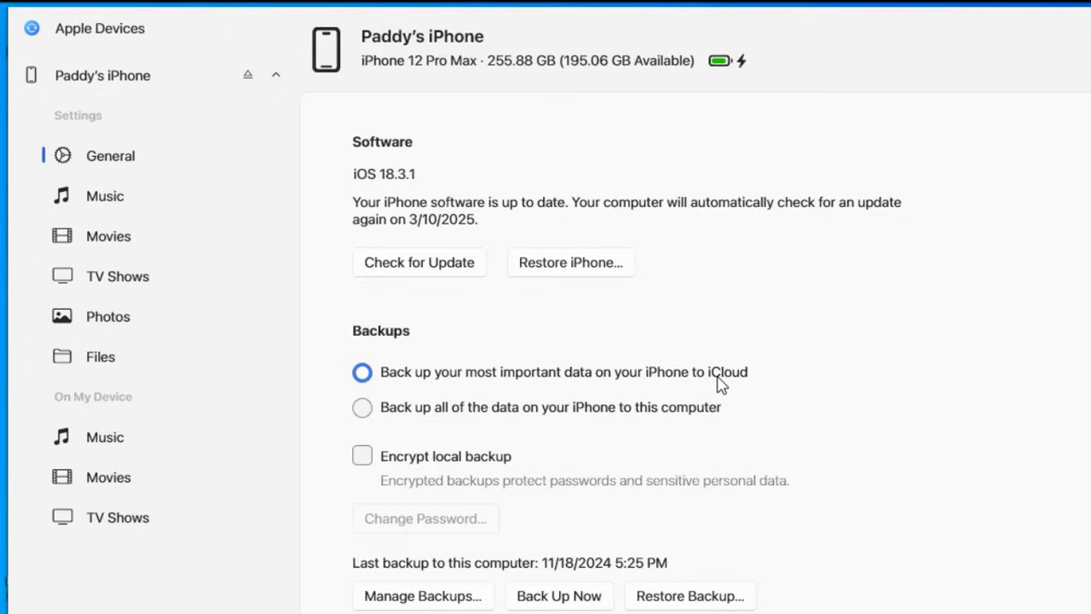
mouse_move(584, 307)
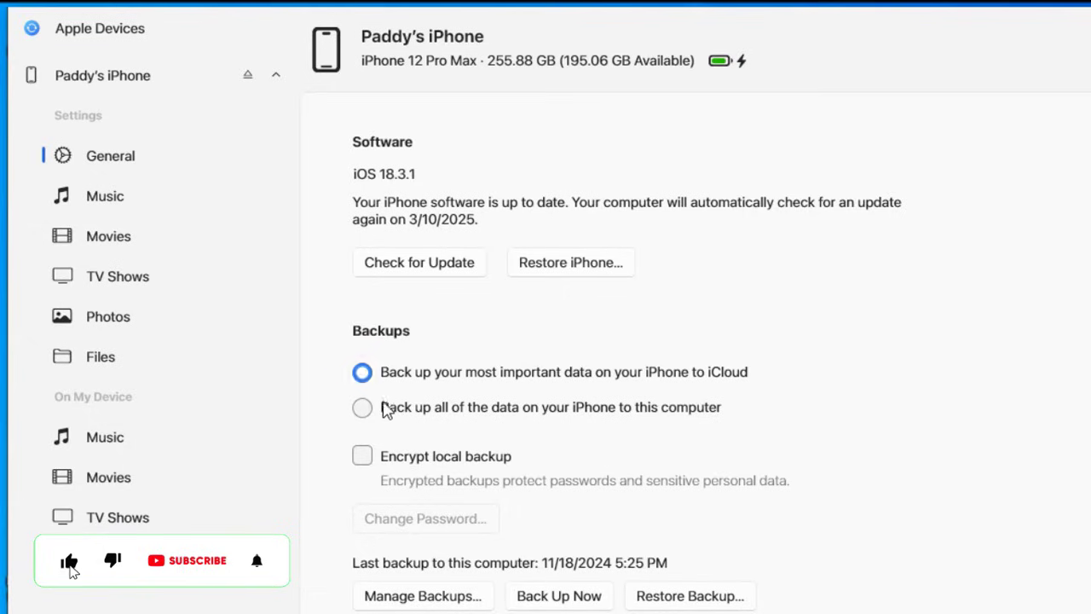
left_click(362, 406)
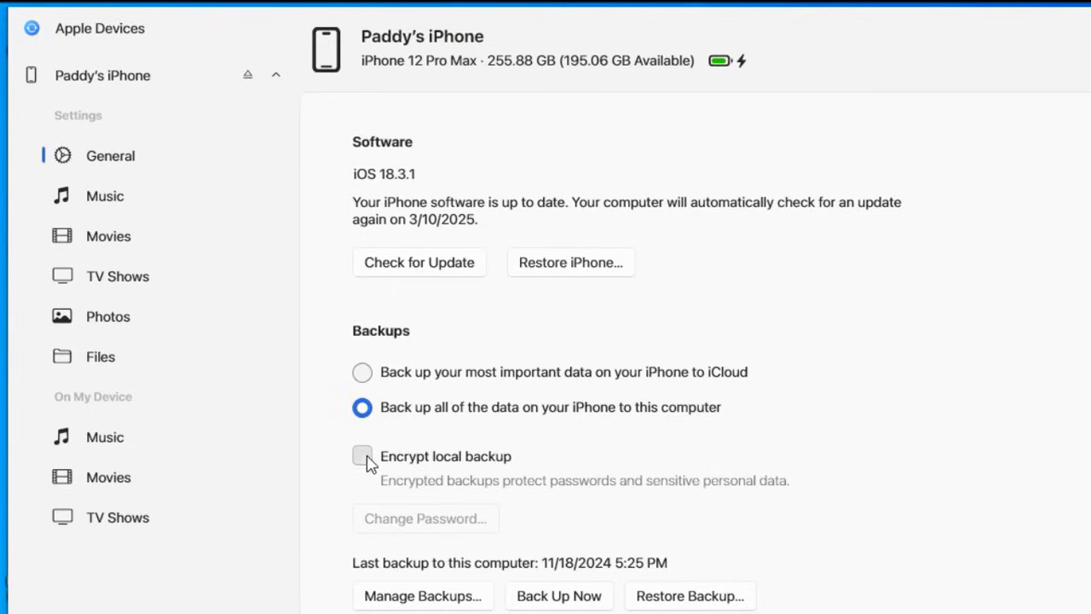
left_click(362, 456)
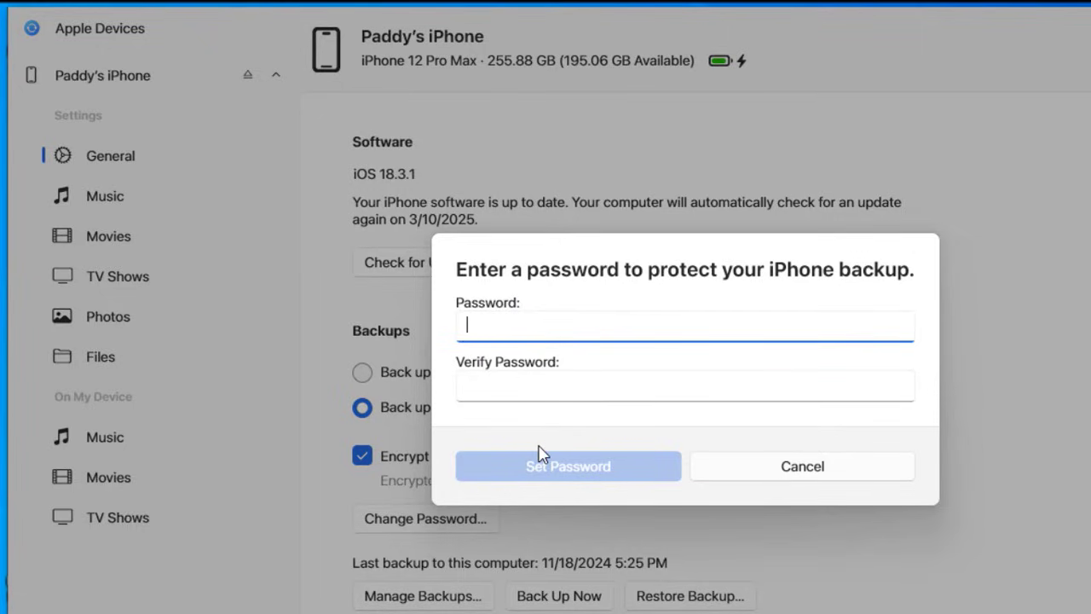
mouse_move(871, 382)
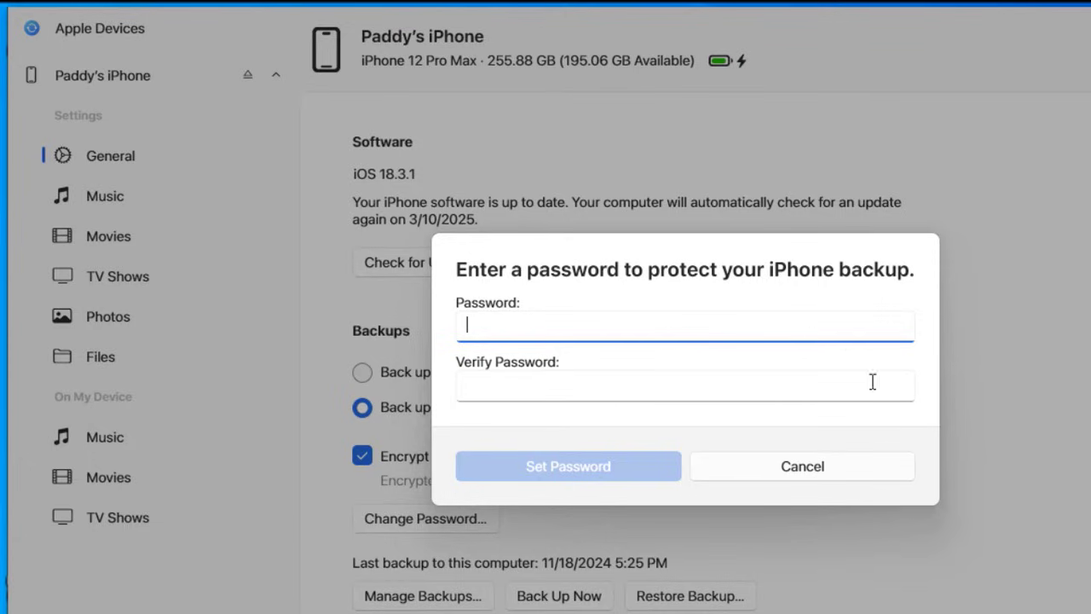
left_click(801, 466)
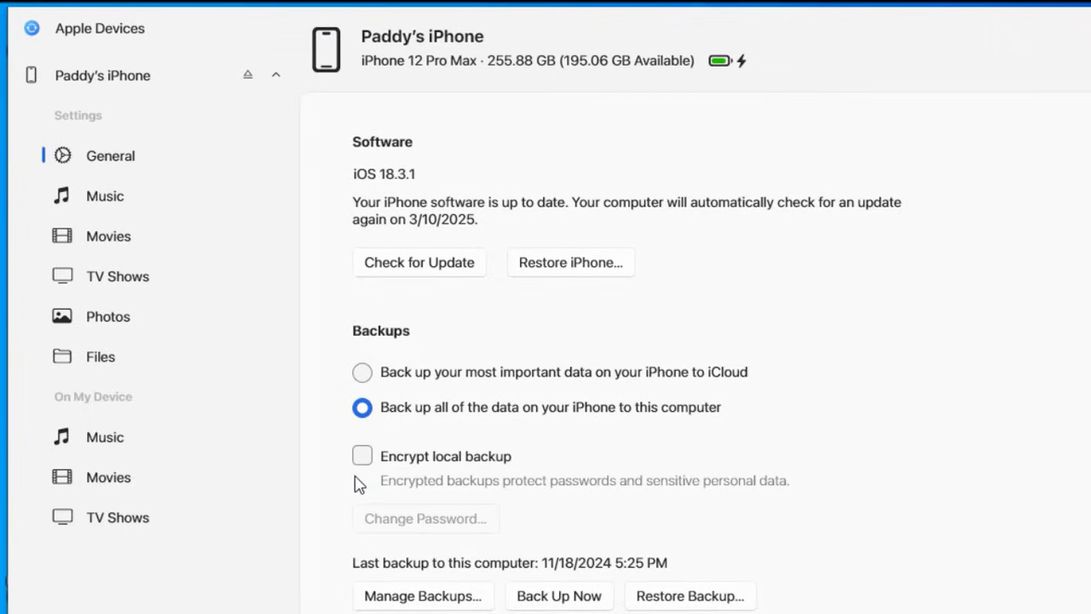
mouse_move(426, 603)
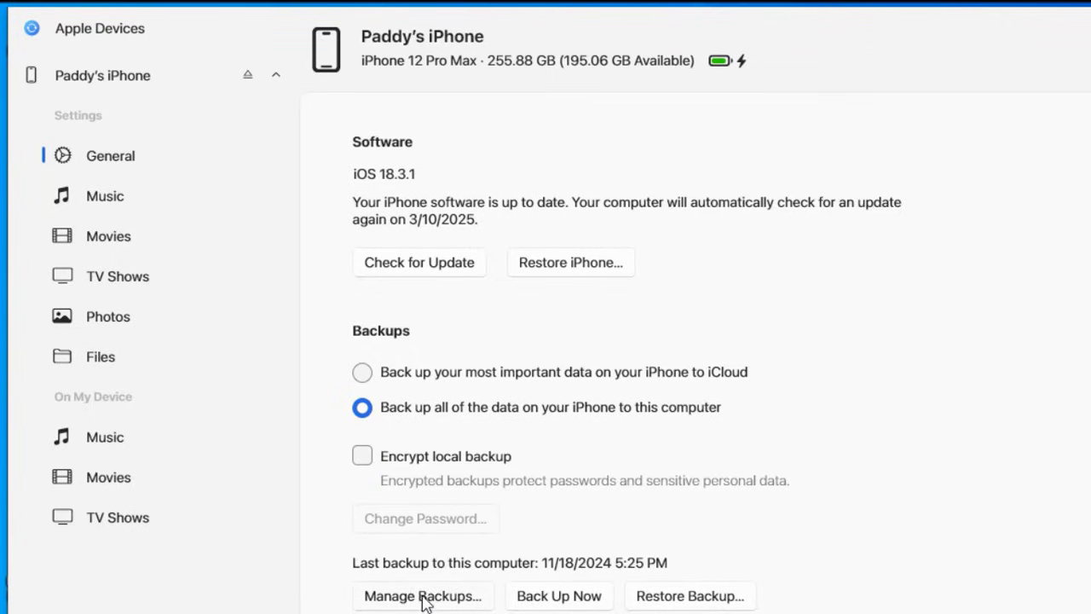
Step: Review the lone November 18, 2024 backup, then apply the new backup settings
left_click(423, 594)
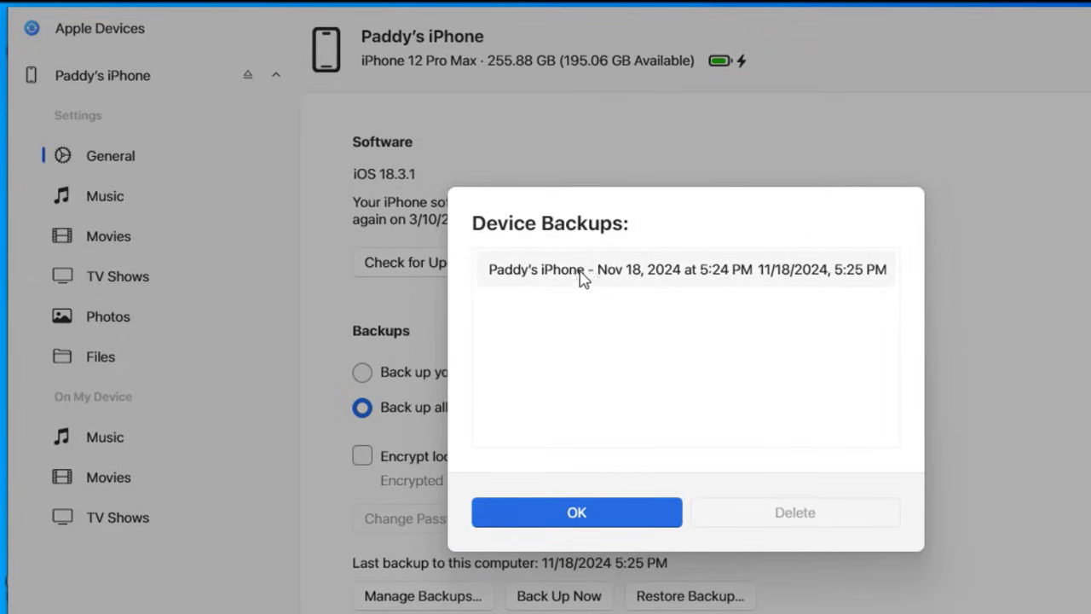
mouse_move(599, 292)
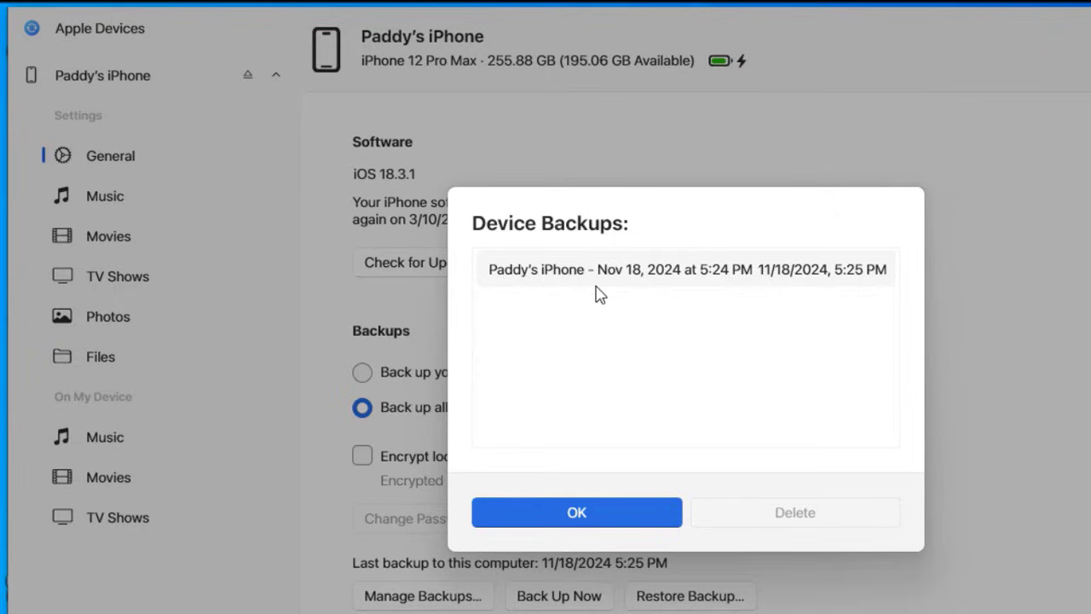
left_click(577, 512)
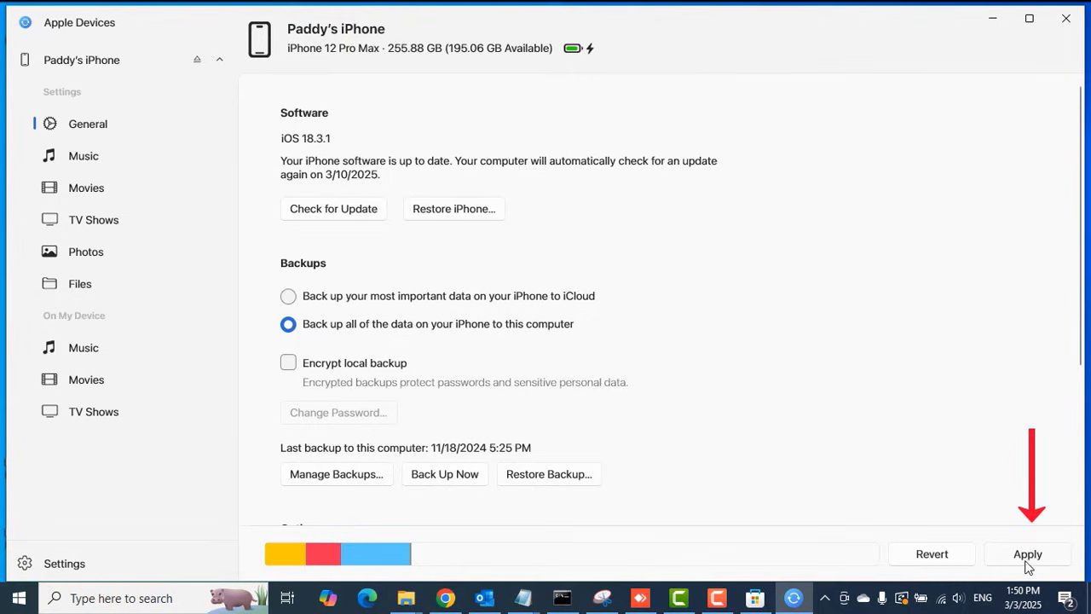
left_click(1027, 553)
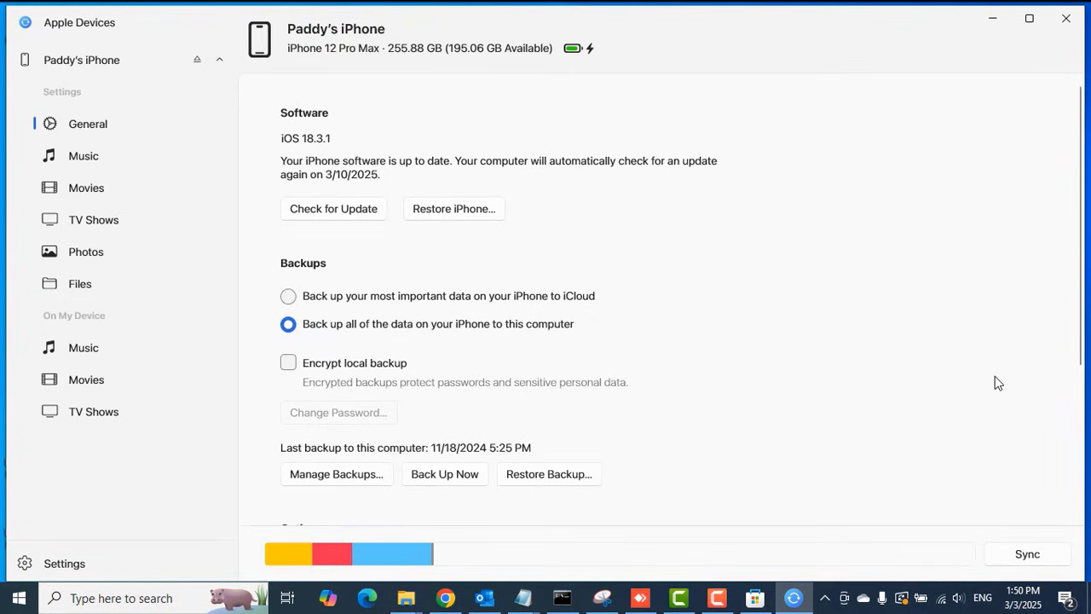
mouse_move(634, 351)
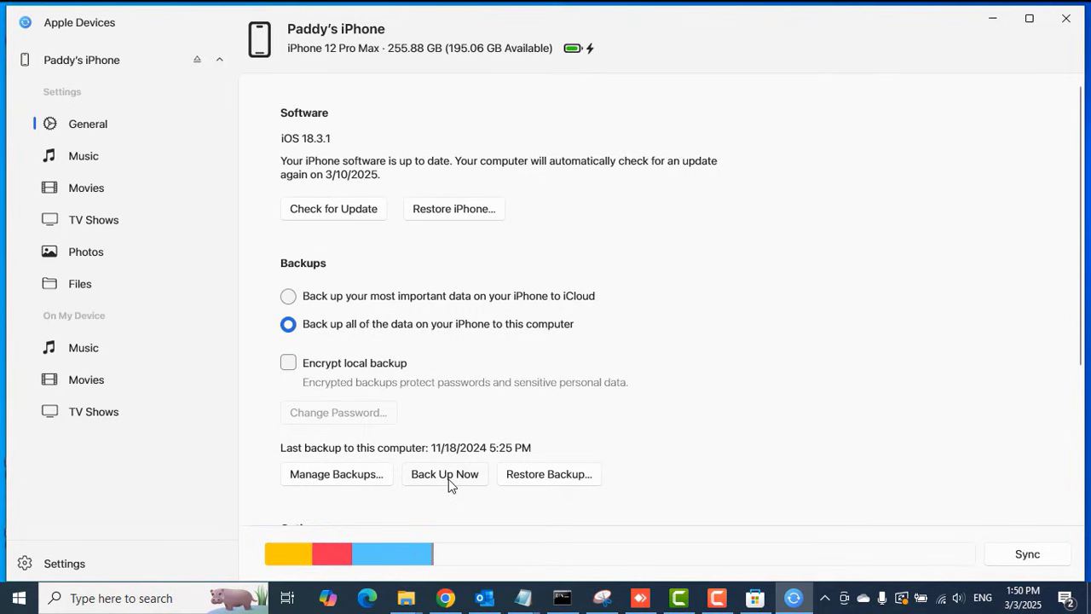
mouse_move(871, 369)
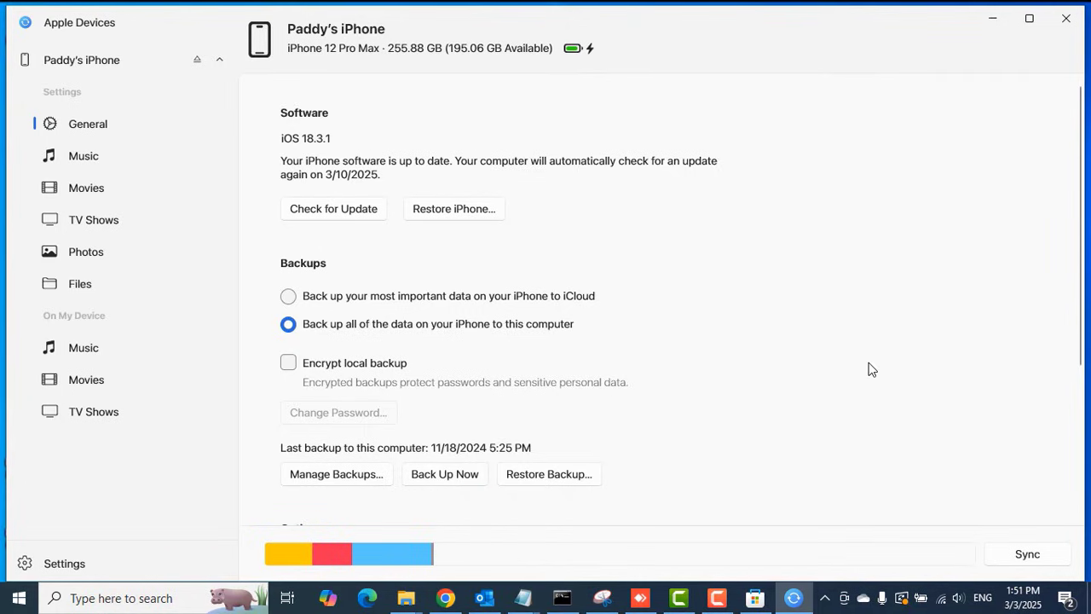
Step: Run Back Up Now, dismiss the sync error, and select the new 3/3/2025 backup
left_click(444, 474)
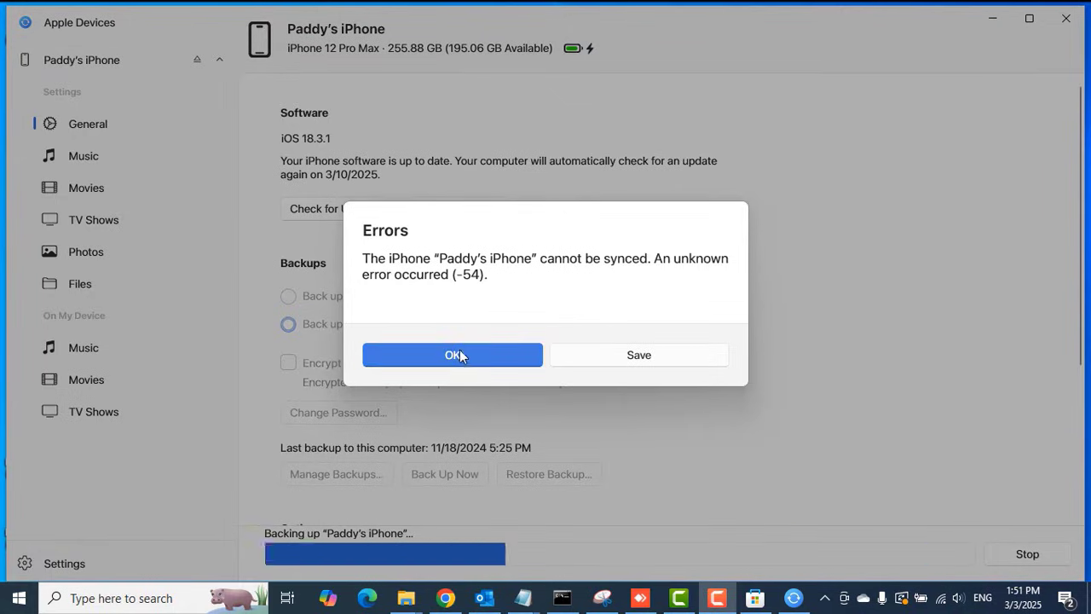
left_click(453, 354)
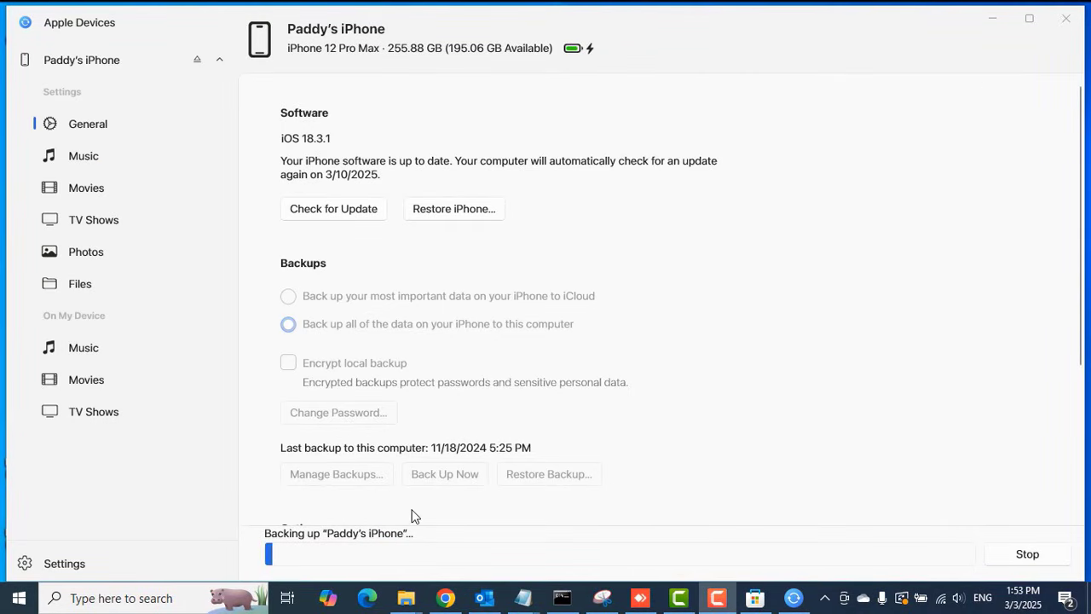
mouse_move(247, 571)
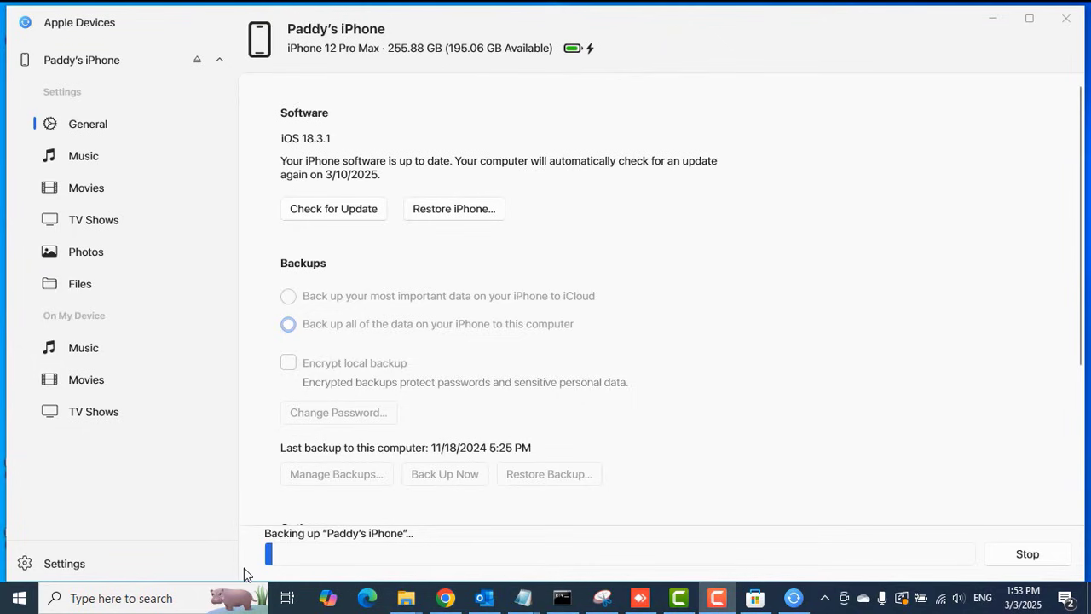
mouse_move(957, 568)
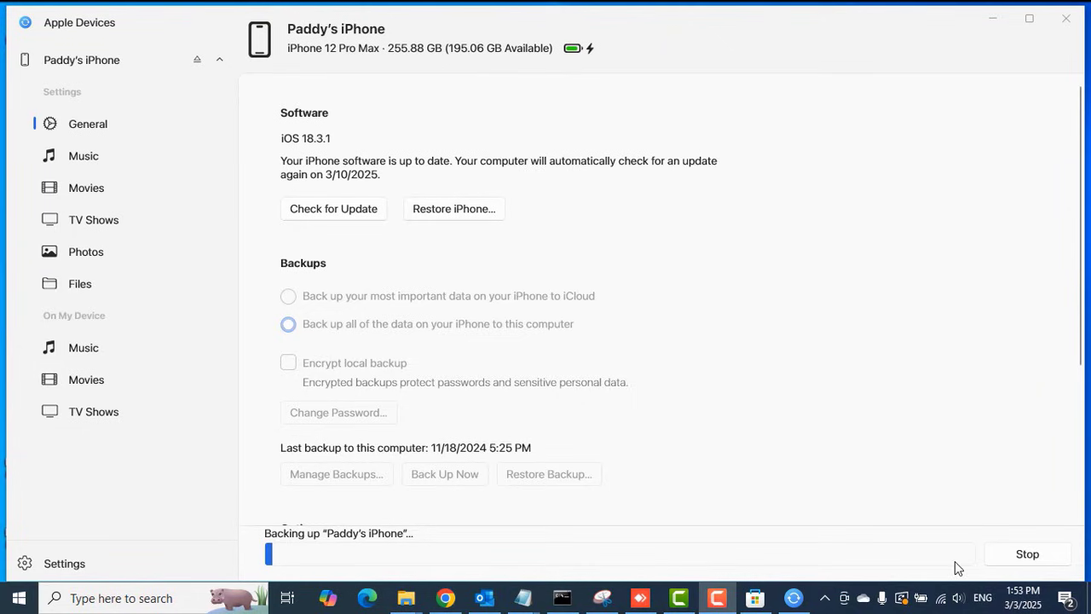
mouse_move(946, 226)
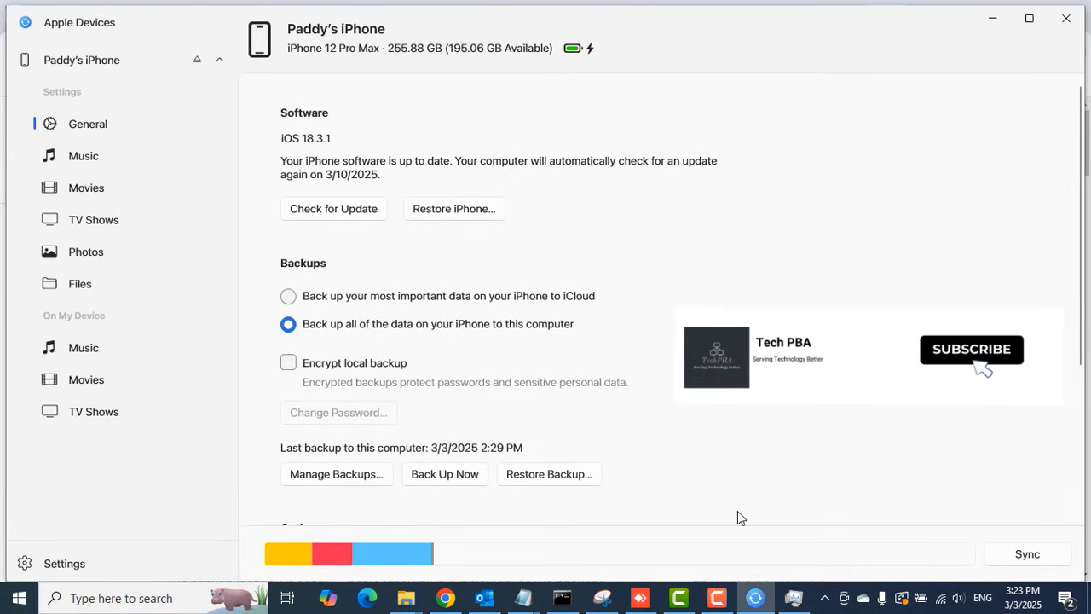
mouse_move(374, 454)
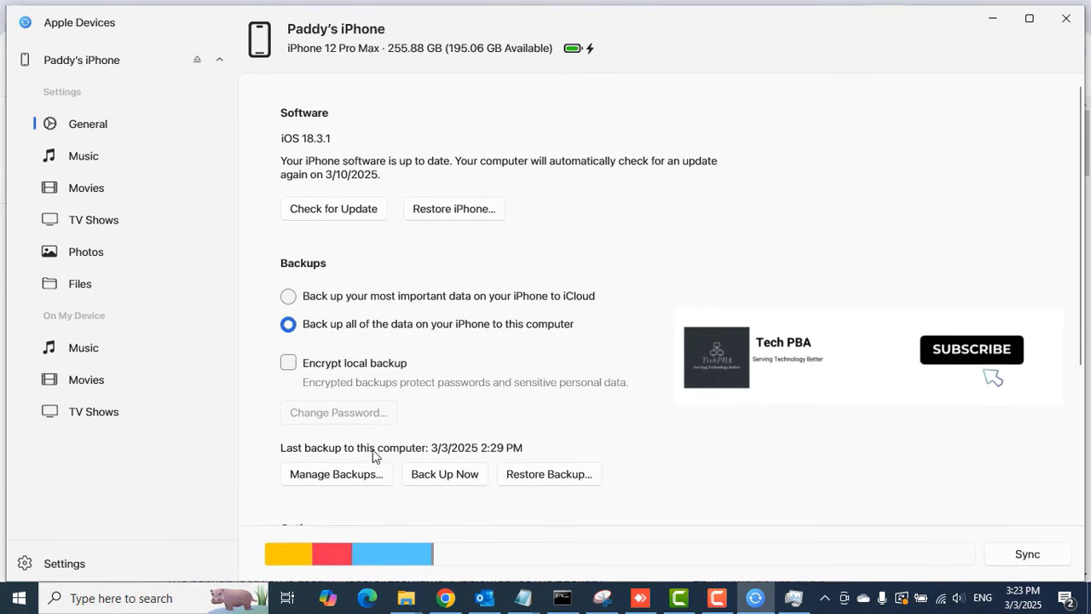
mouse_move(514, 457)
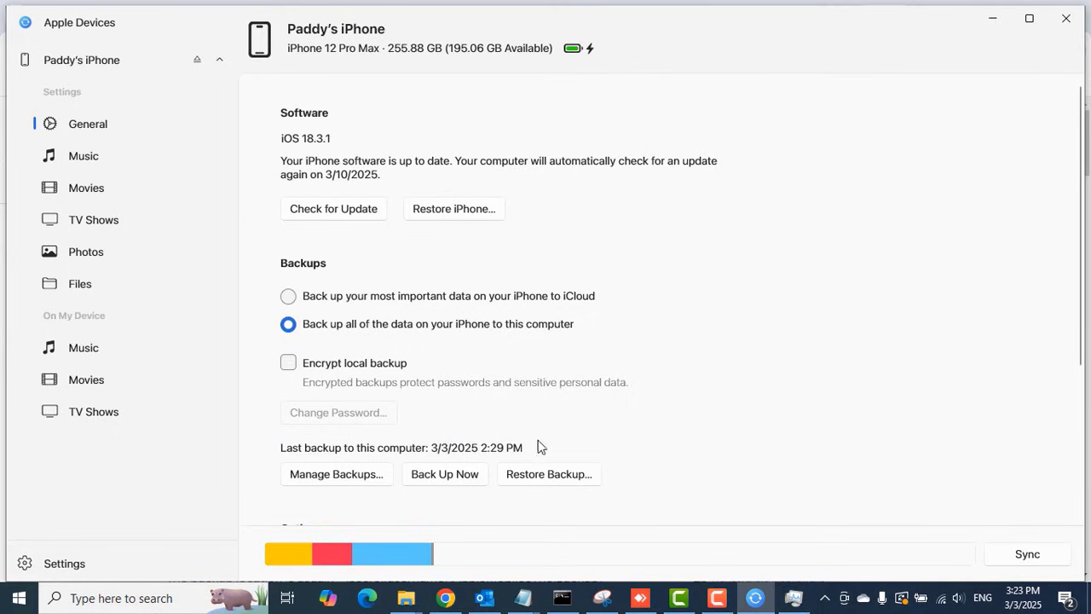
left_click(335, 473)
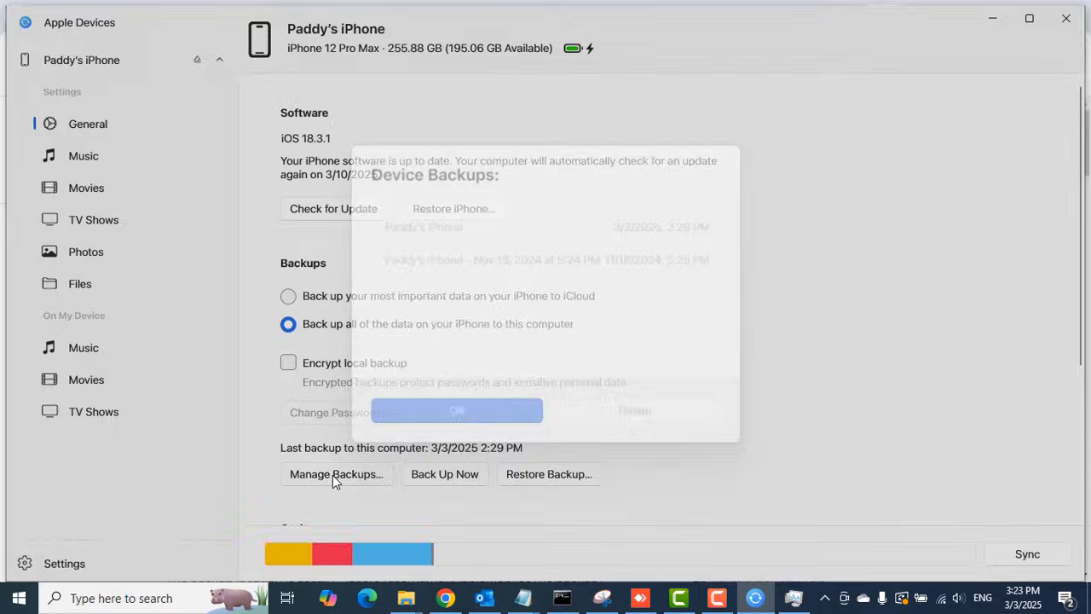
left_click(336, 474)
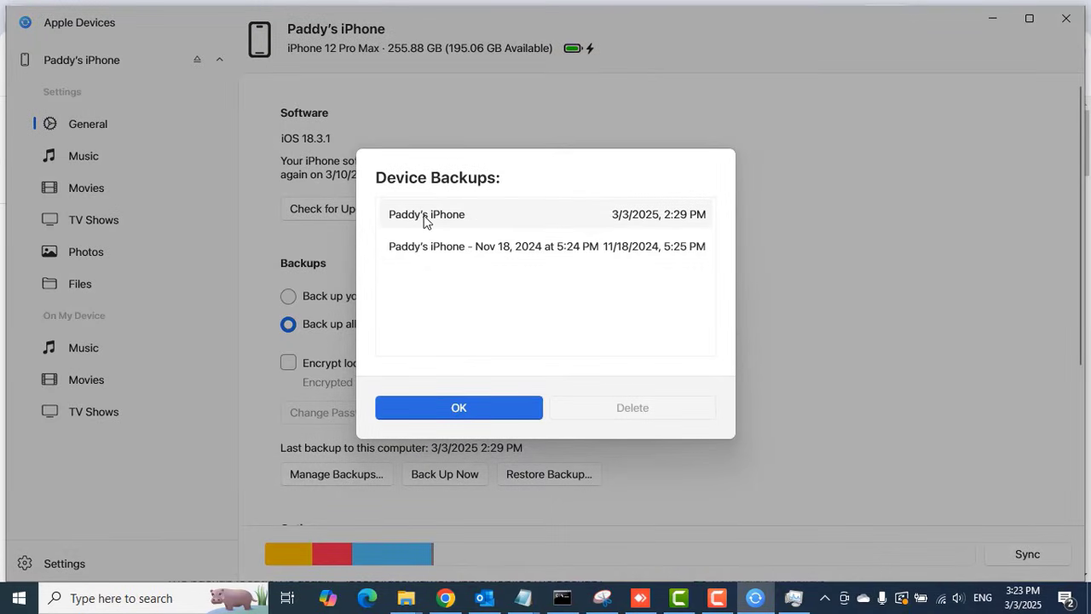
left_click(426, 214)
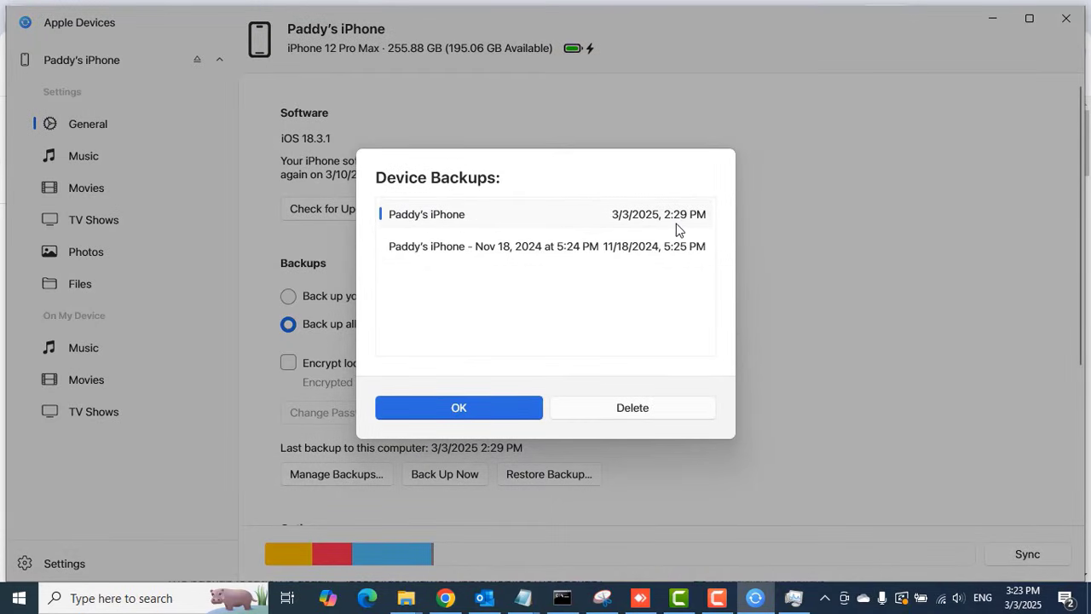
left_click(458, 407)
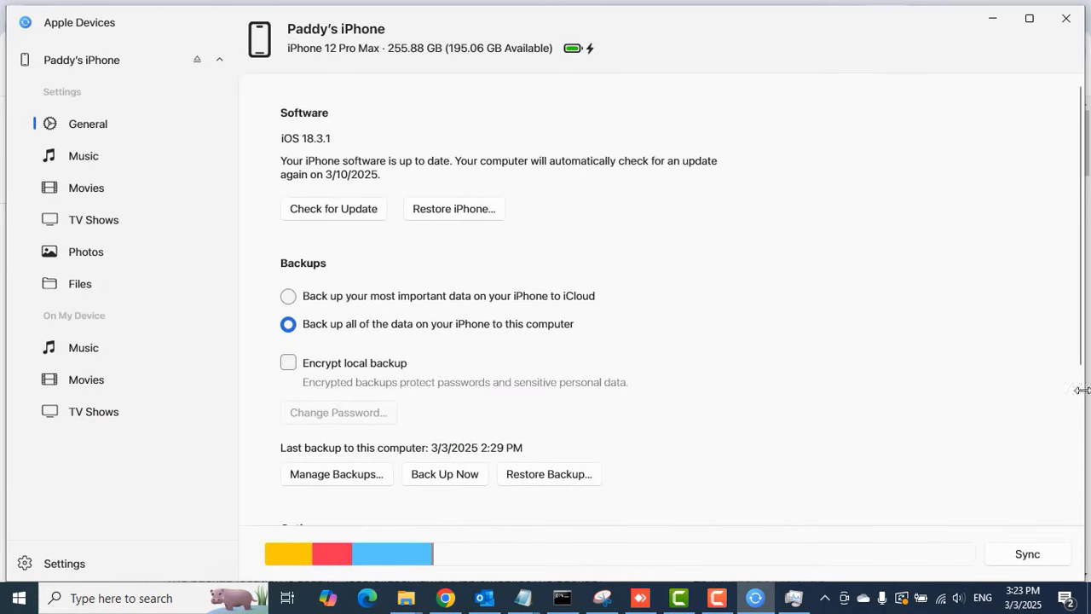
mouse_move(909, 346)
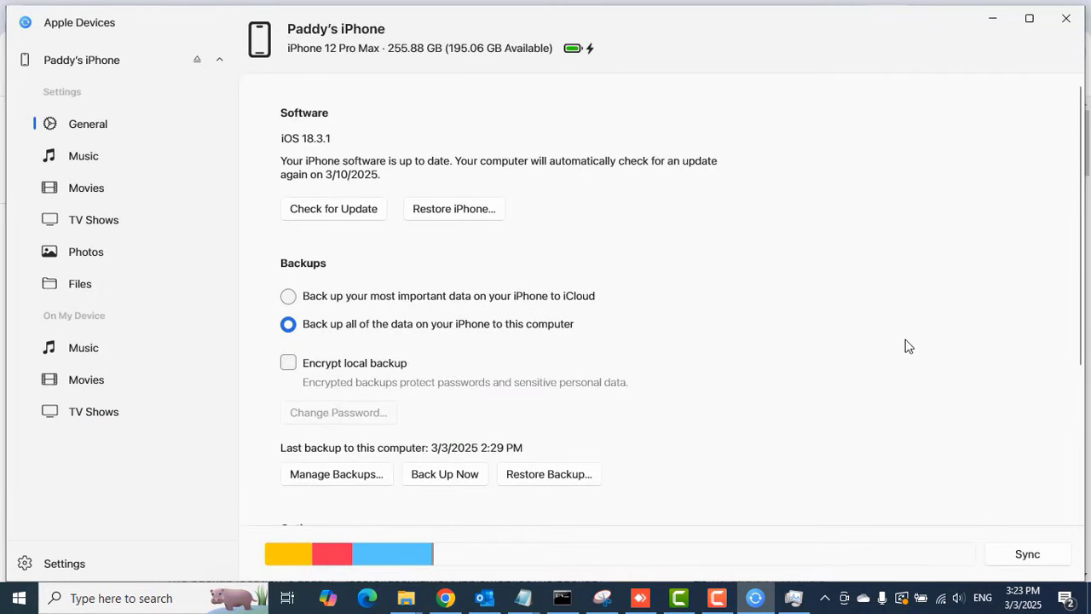
mouse_move(911, 337)
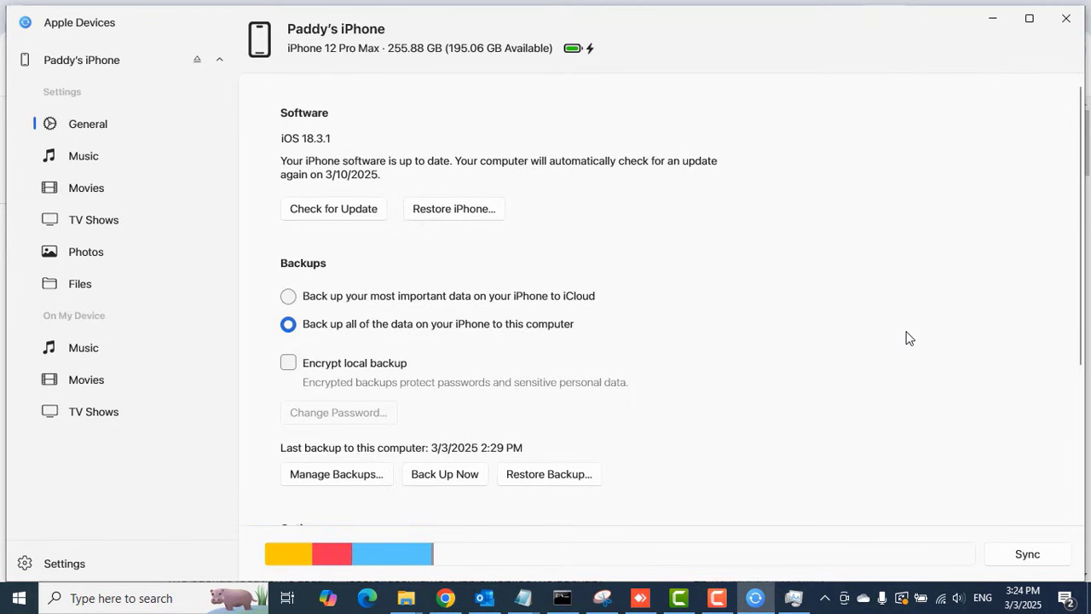
mouse_move(903, 341)
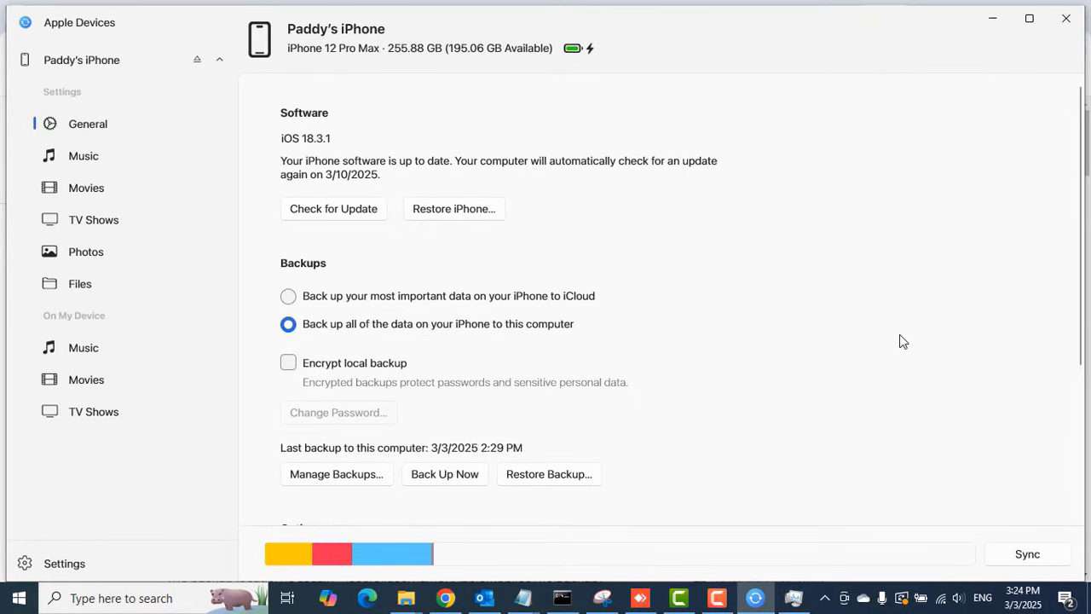
mouse_move(835, 426)
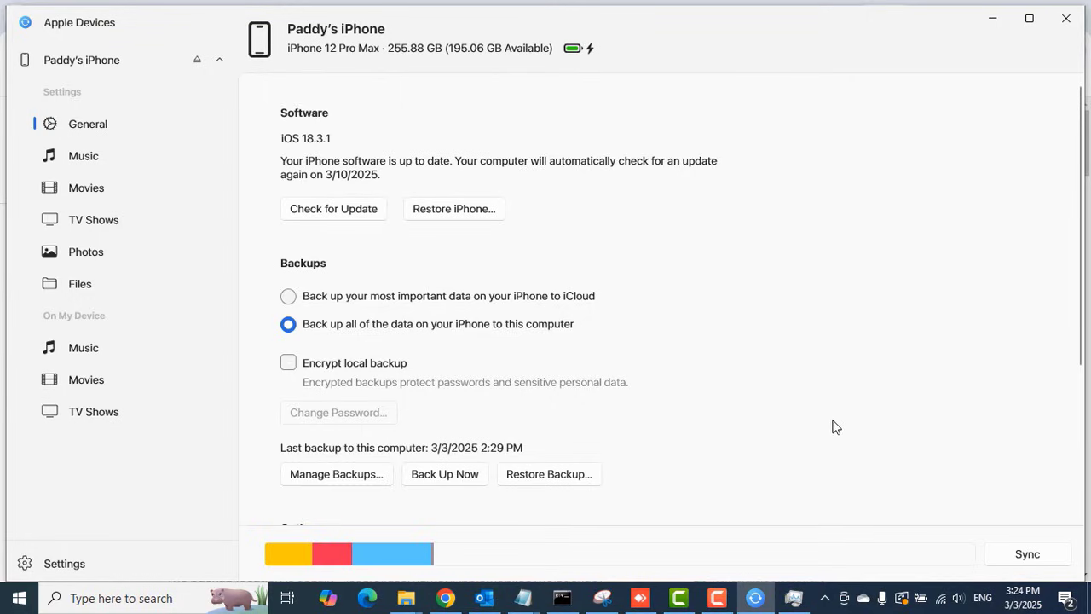
mouse_move(686, 295)
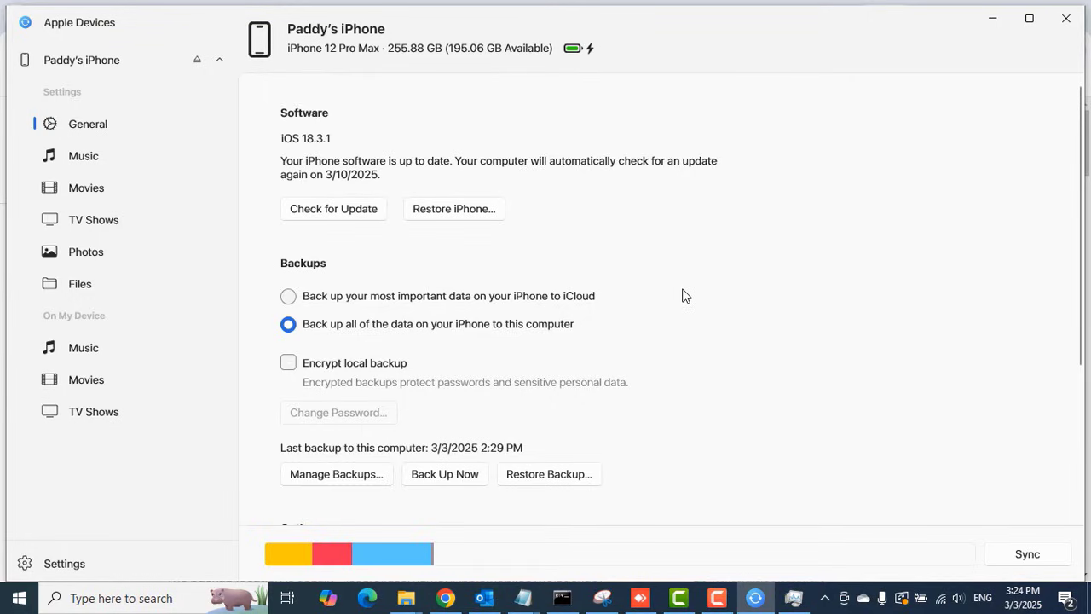
mouse_move(507, 455)
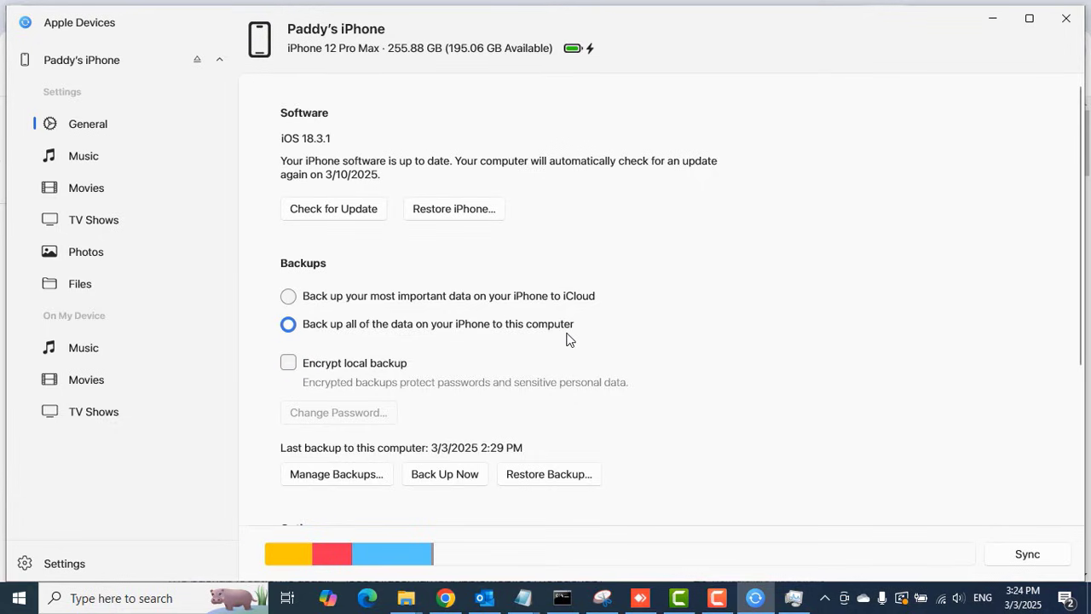
mouse_move(676, 352)
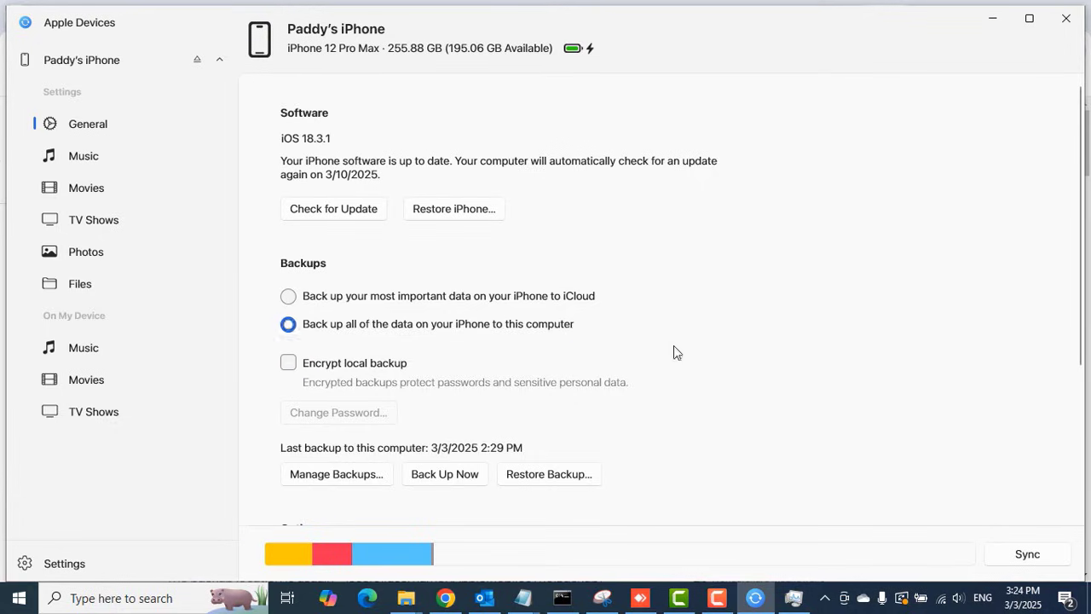
mouse_move(495, 452)
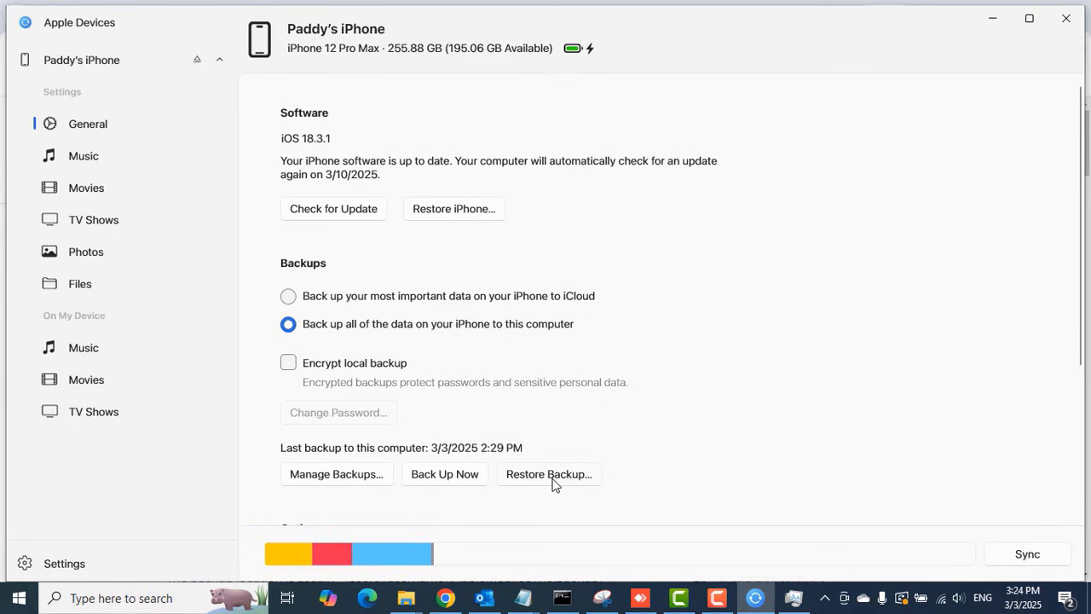
mouse_move(534, 464)
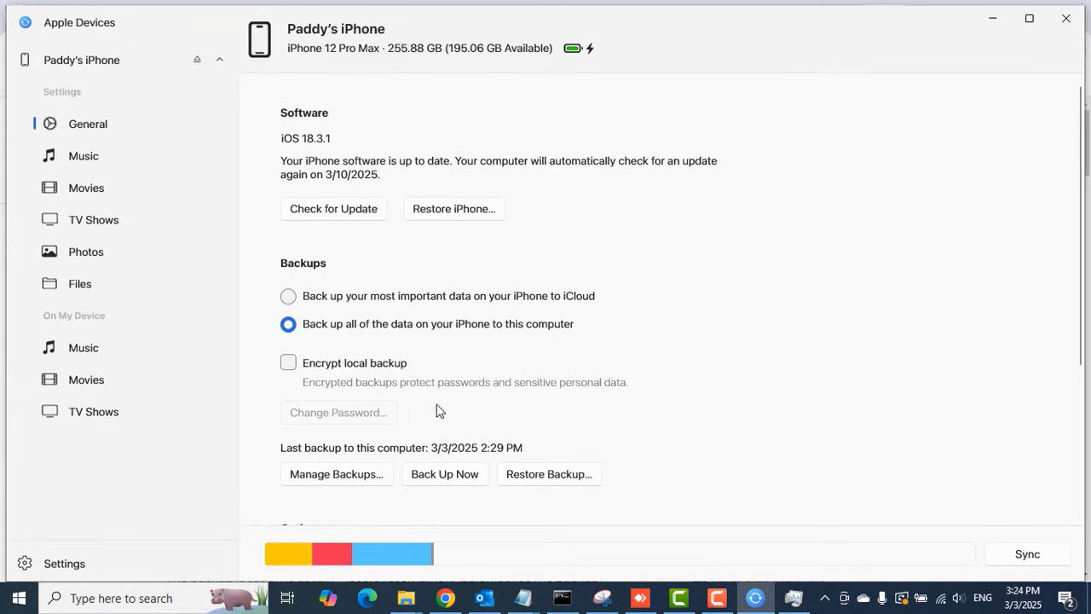
mouse_move(554, 440)
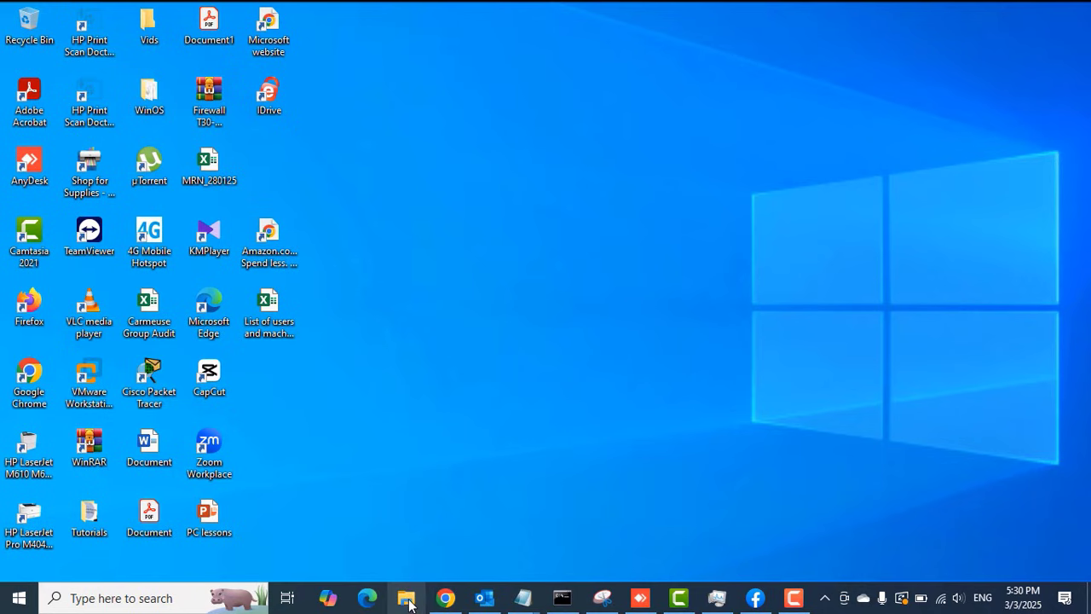
Step: Open File Explorer and go from This PC into Local Disk (C:)
left_click(406, 596)
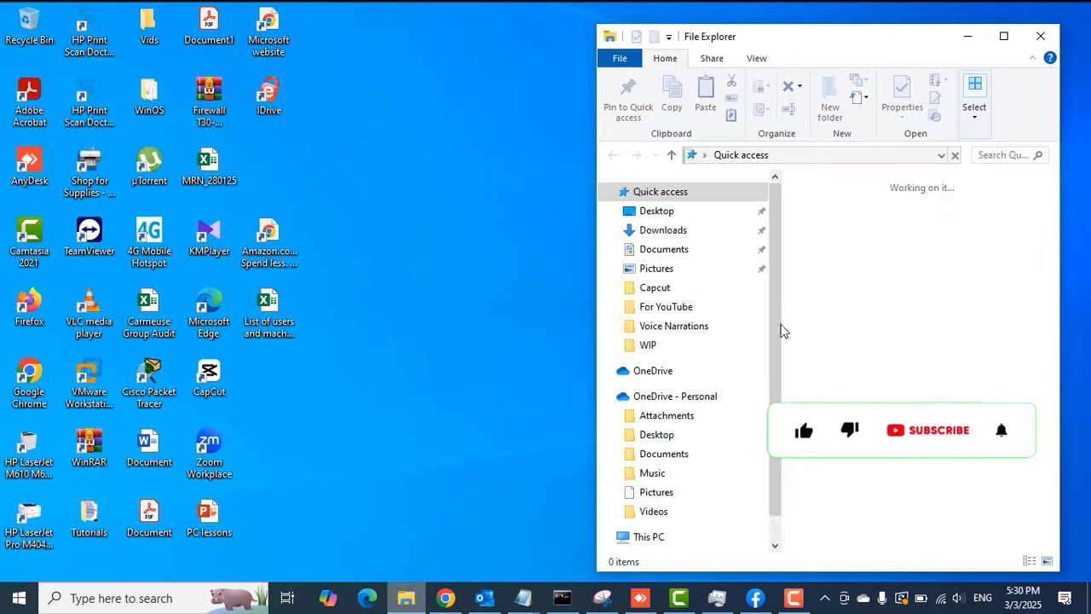
left_click_drag(823, 36, 418, 32)
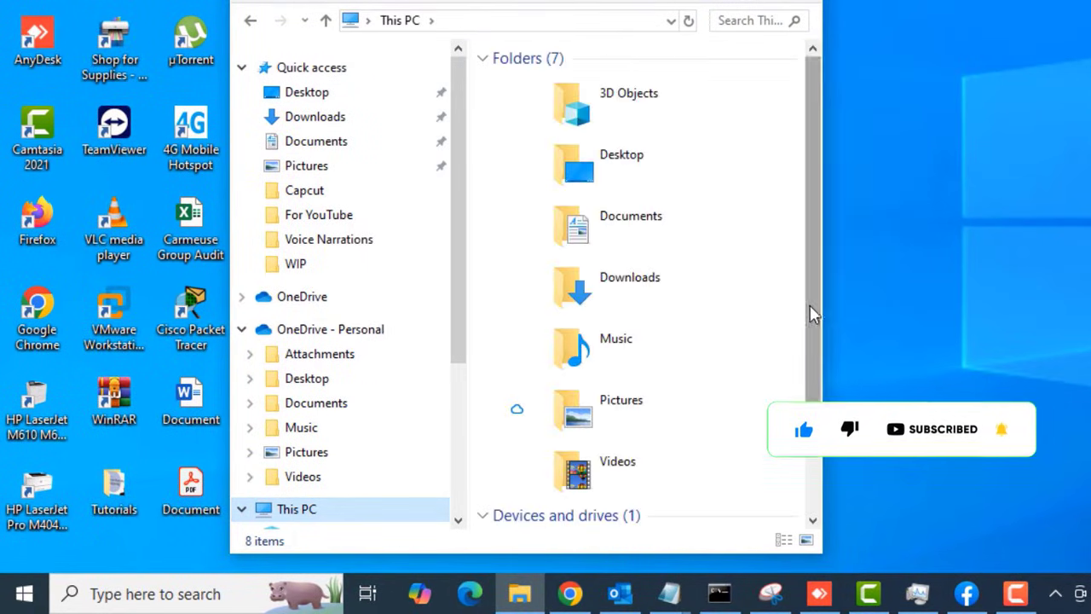
left_click(637, 480)
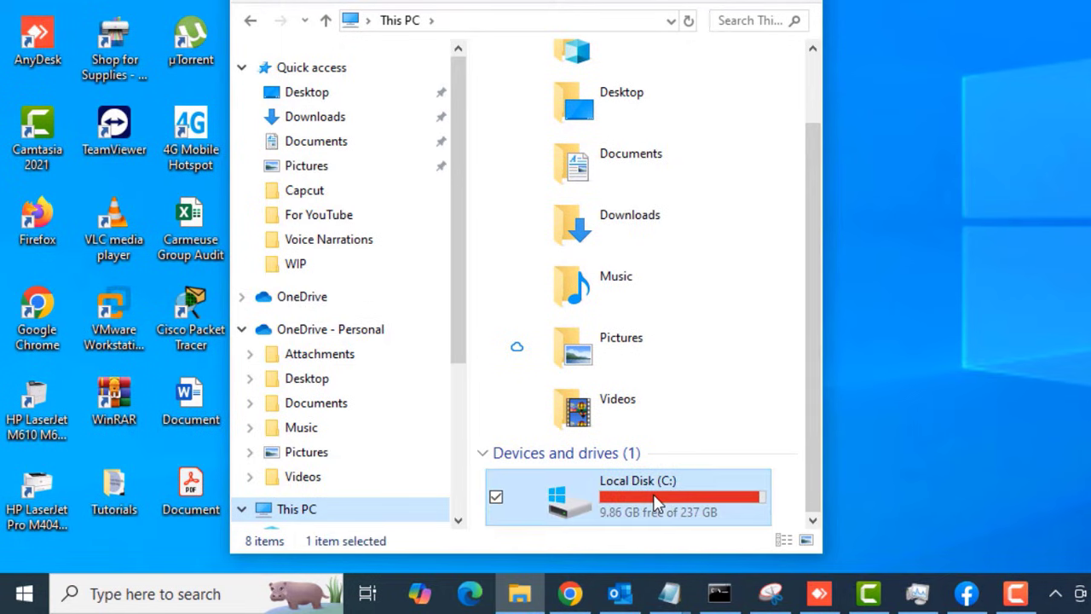
double_click(637, 496)
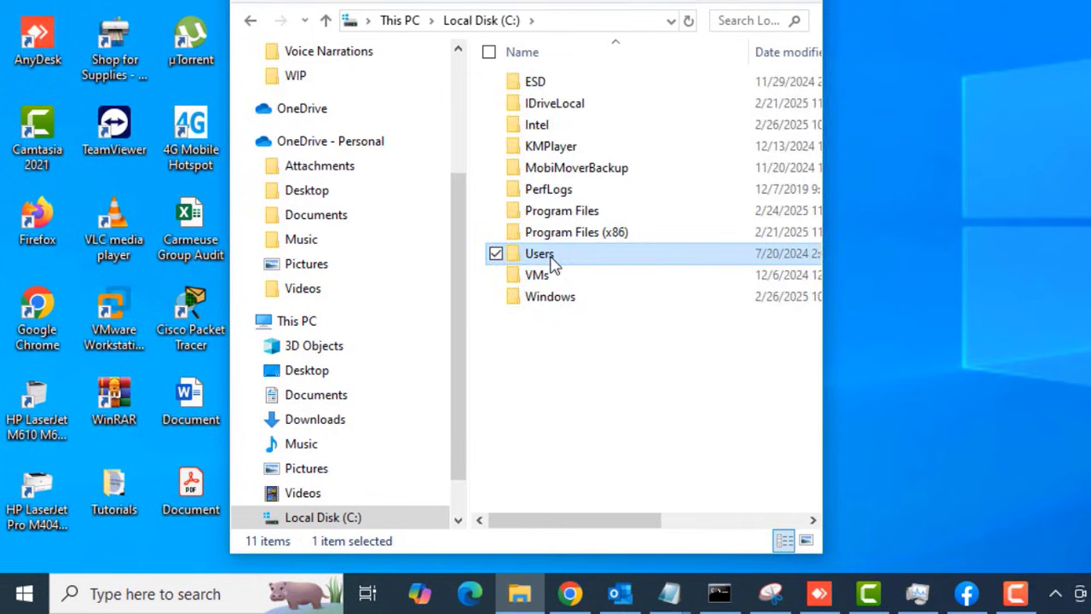
Step: Drill down through Users, TechPBA, Apple and MobileSync into the Backup folder
double_click(538, 253)
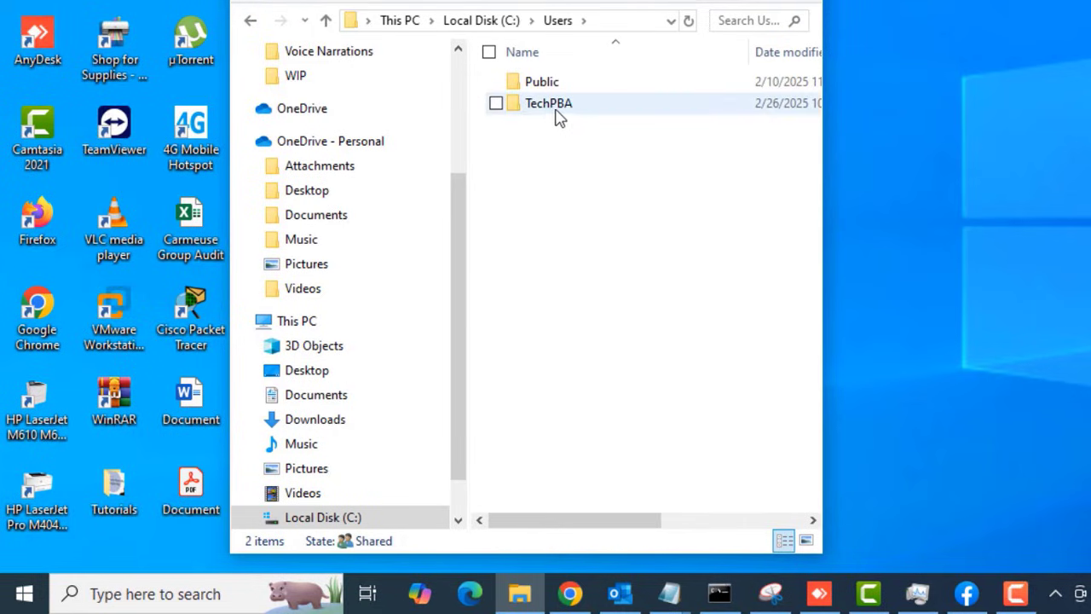
left_click(496, 103)
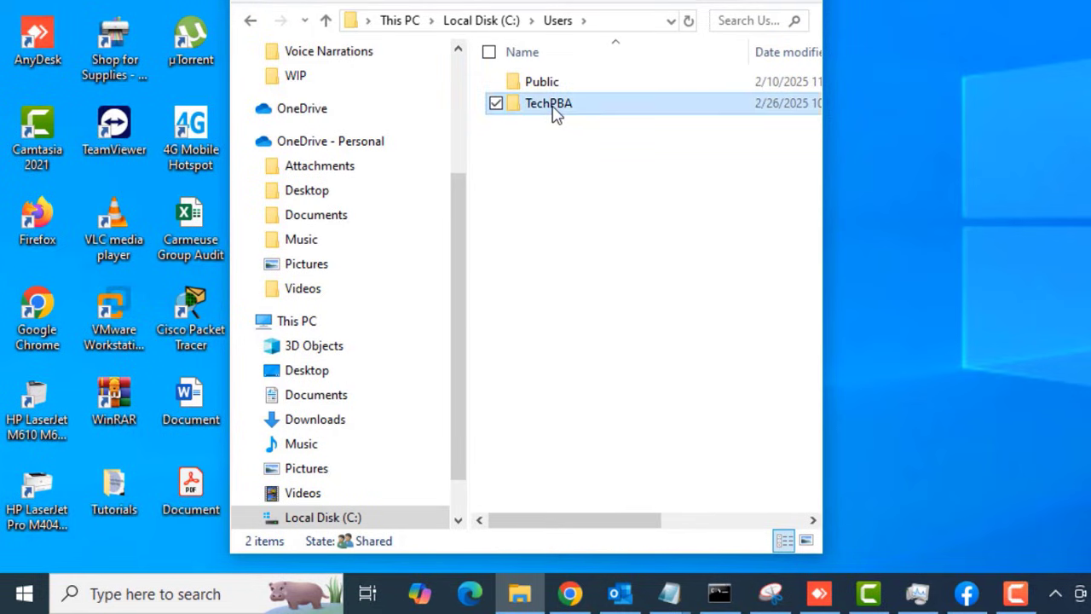
double_click(548, 102)
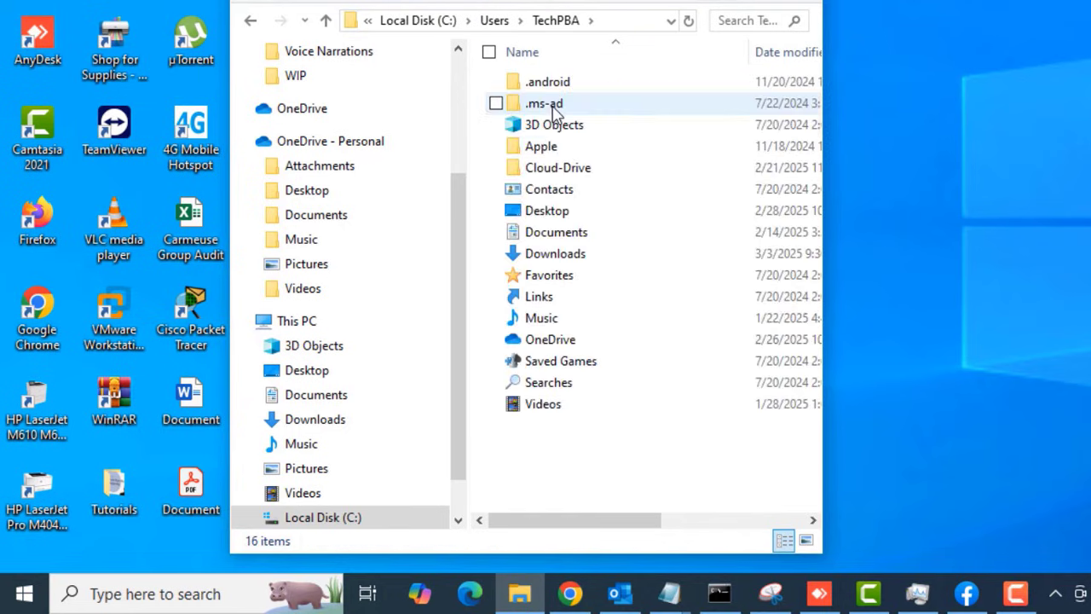
left_click(541, 145)
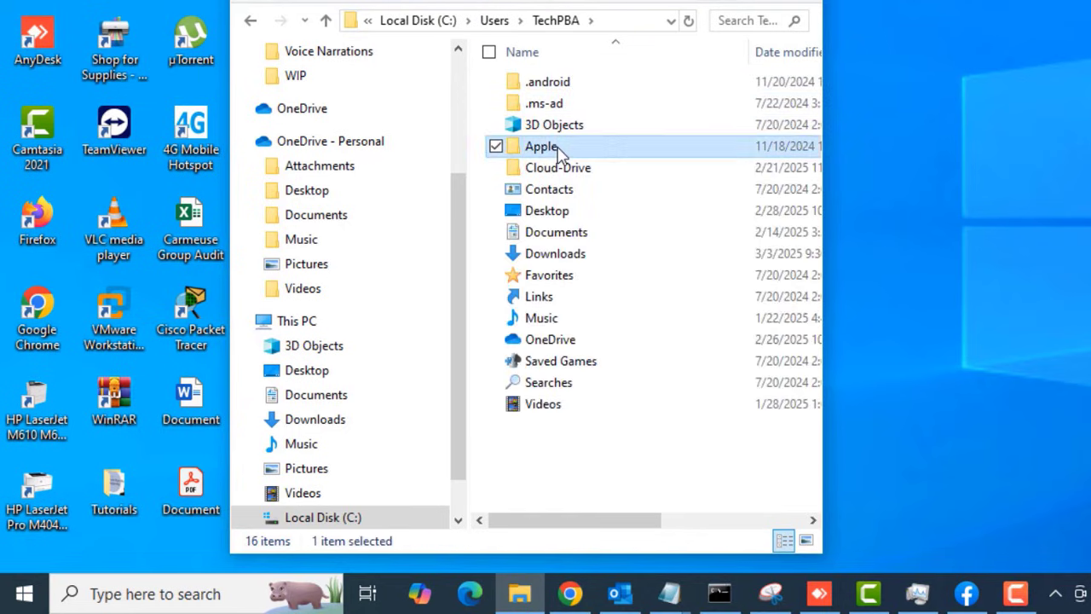
double_click(541, 146)
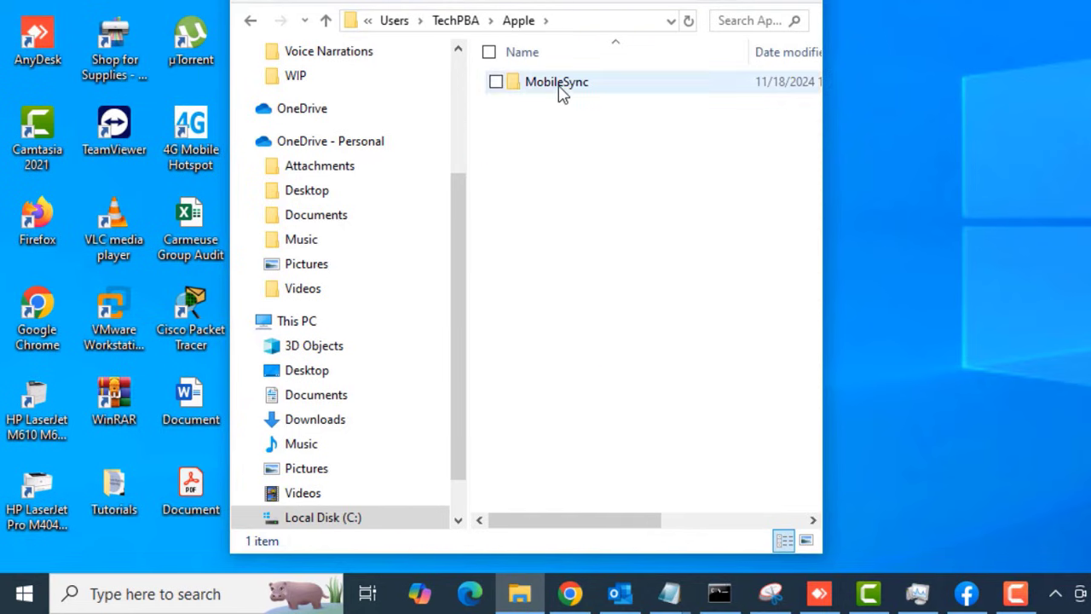
double_click(556, 81)
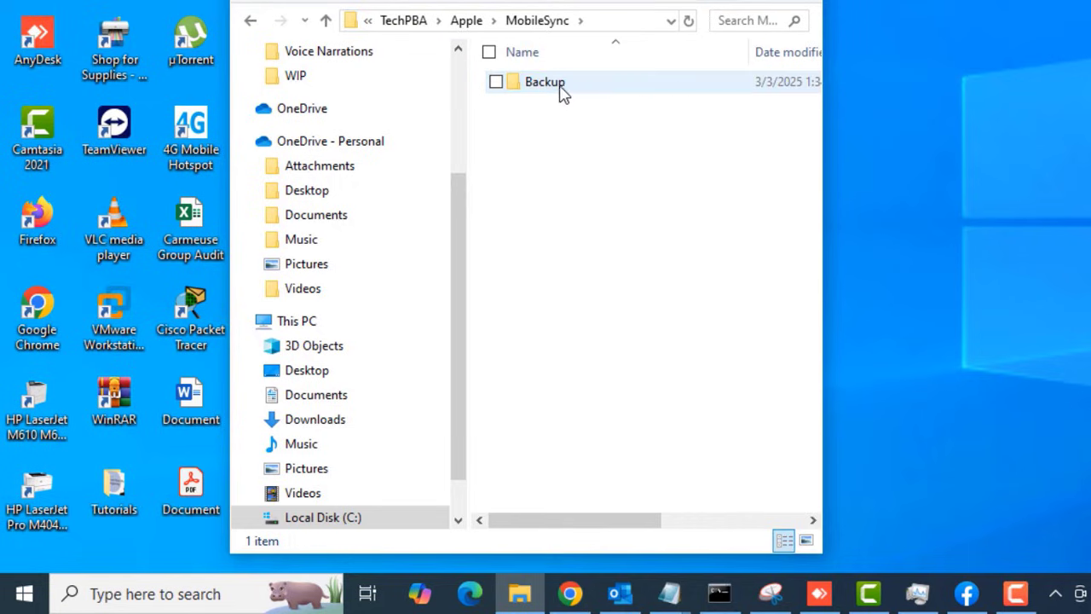
double_click(544, 81)
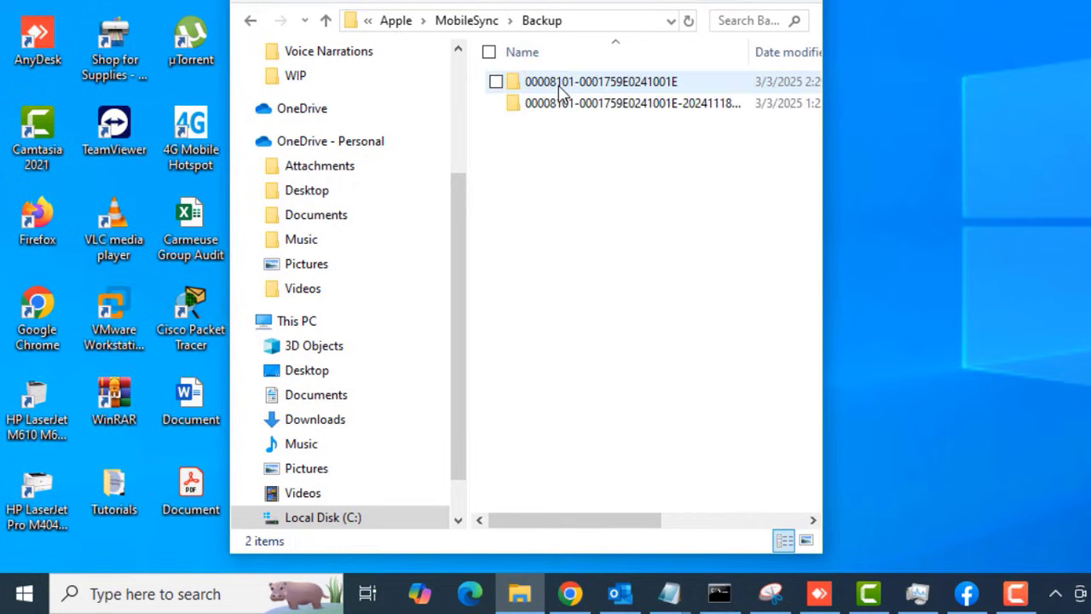
double_click(601, 81)
type("2c")
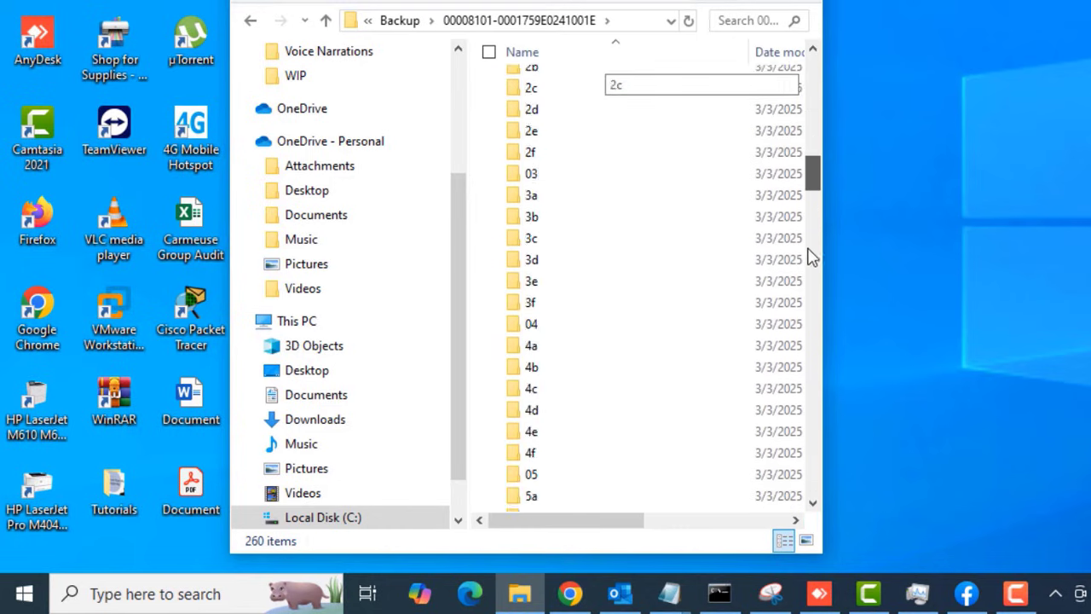
scroll("down", 3)
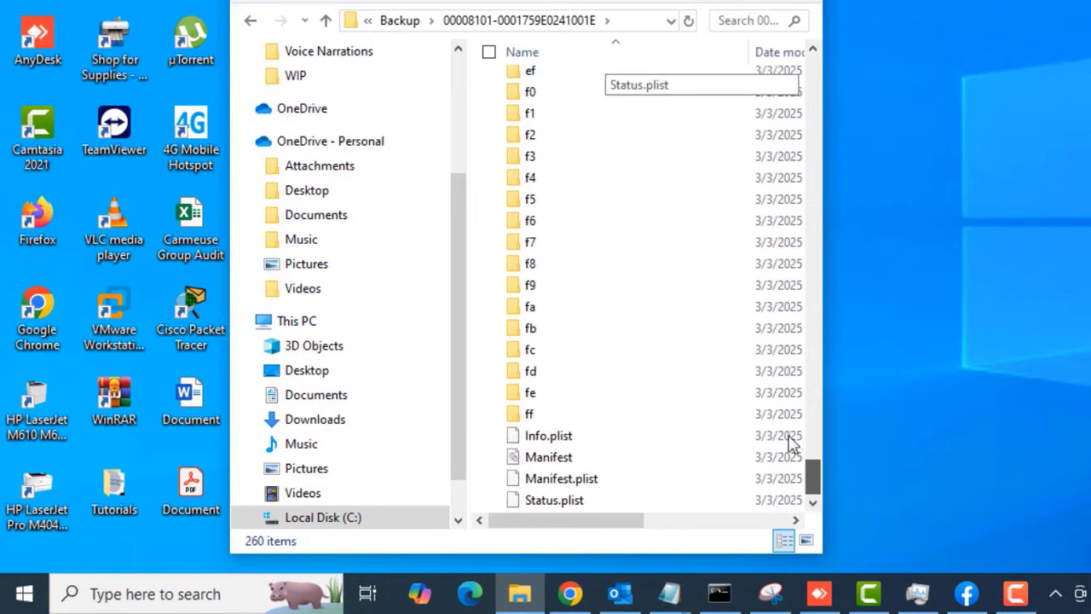
left_click(400, 20)
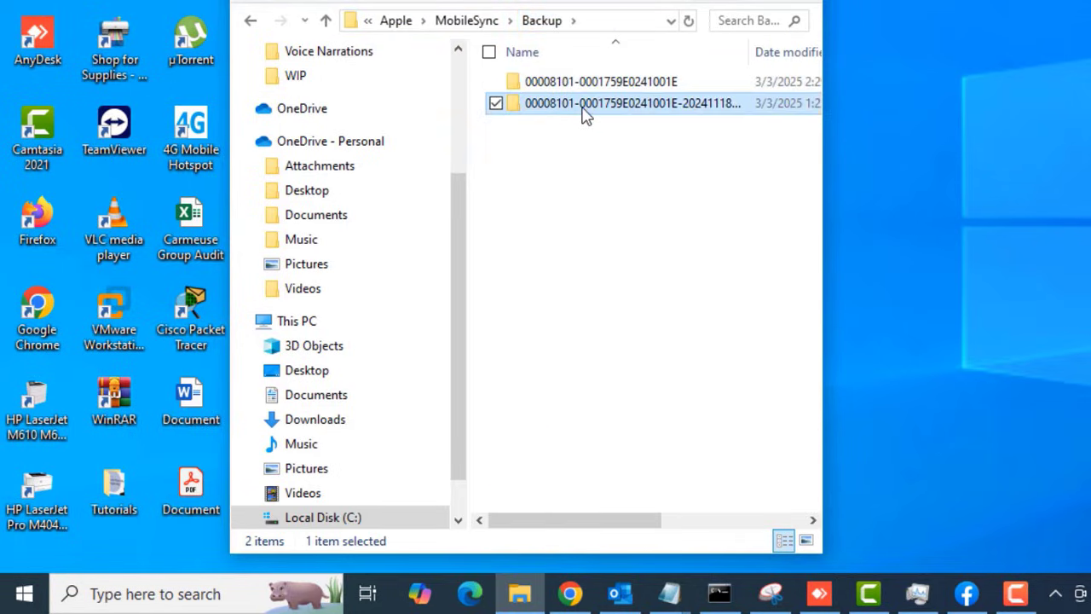
double_click(632, 103)
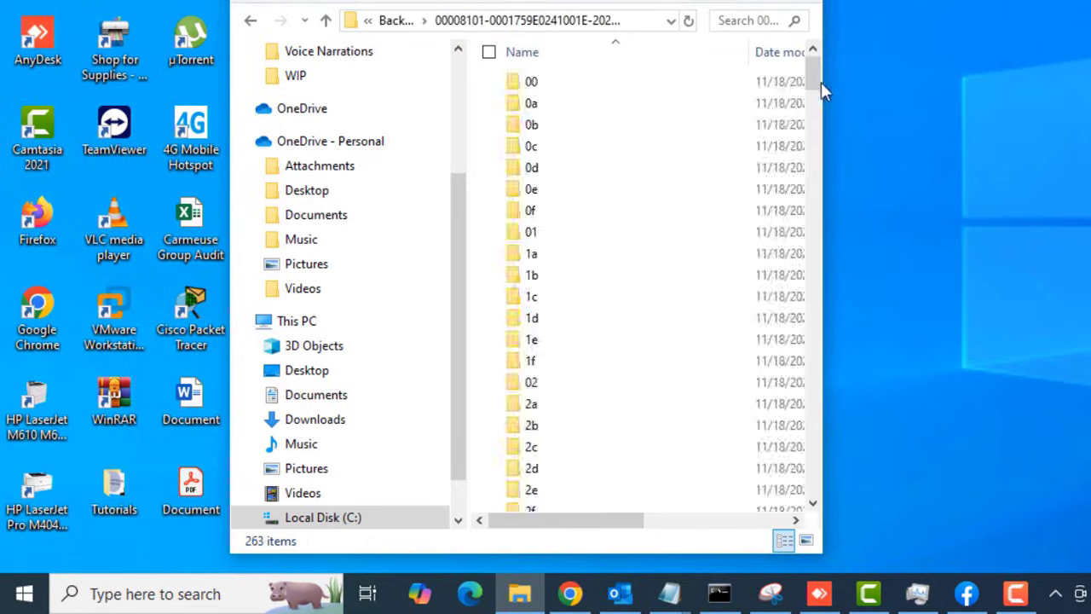
scroll("down", 3)
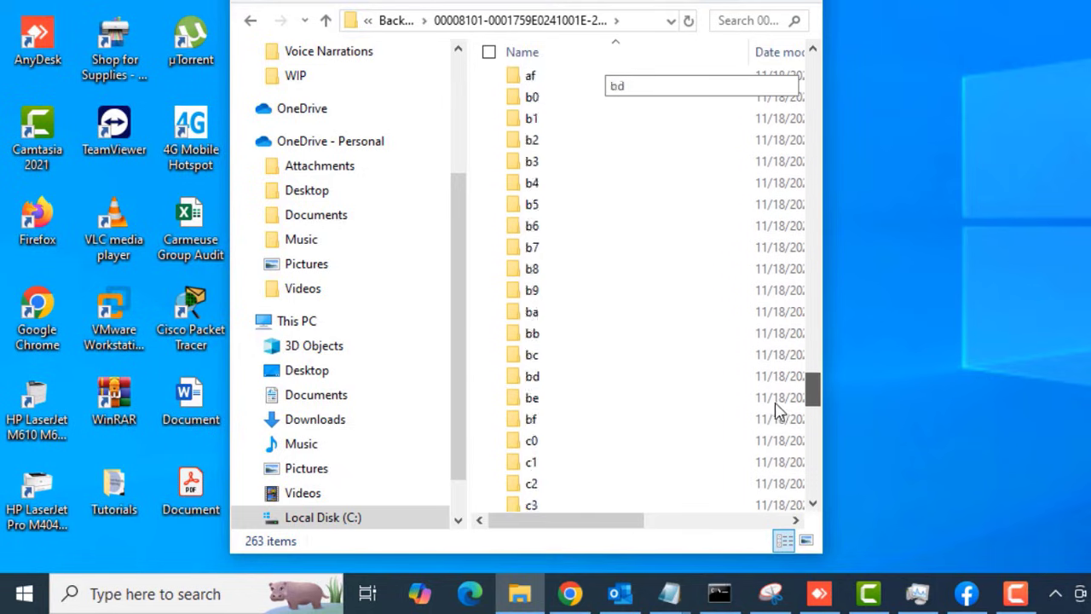